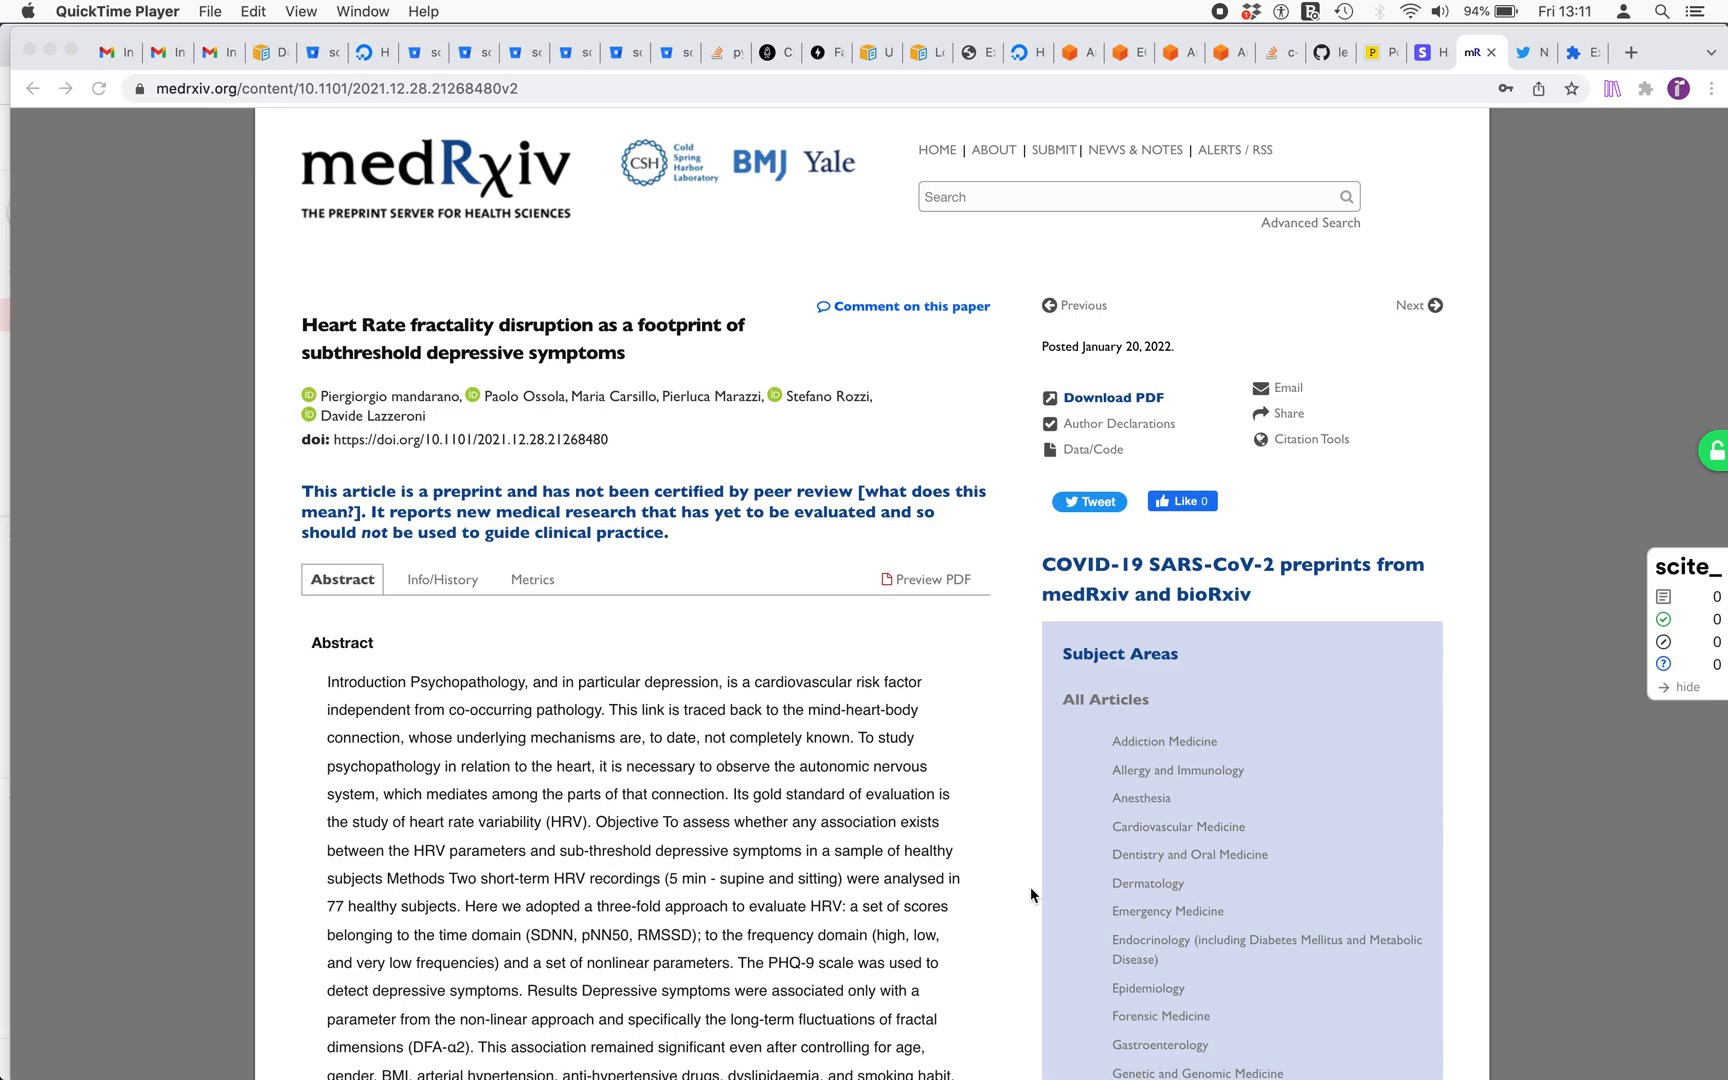
pyautogui.moveTo(858, 494)
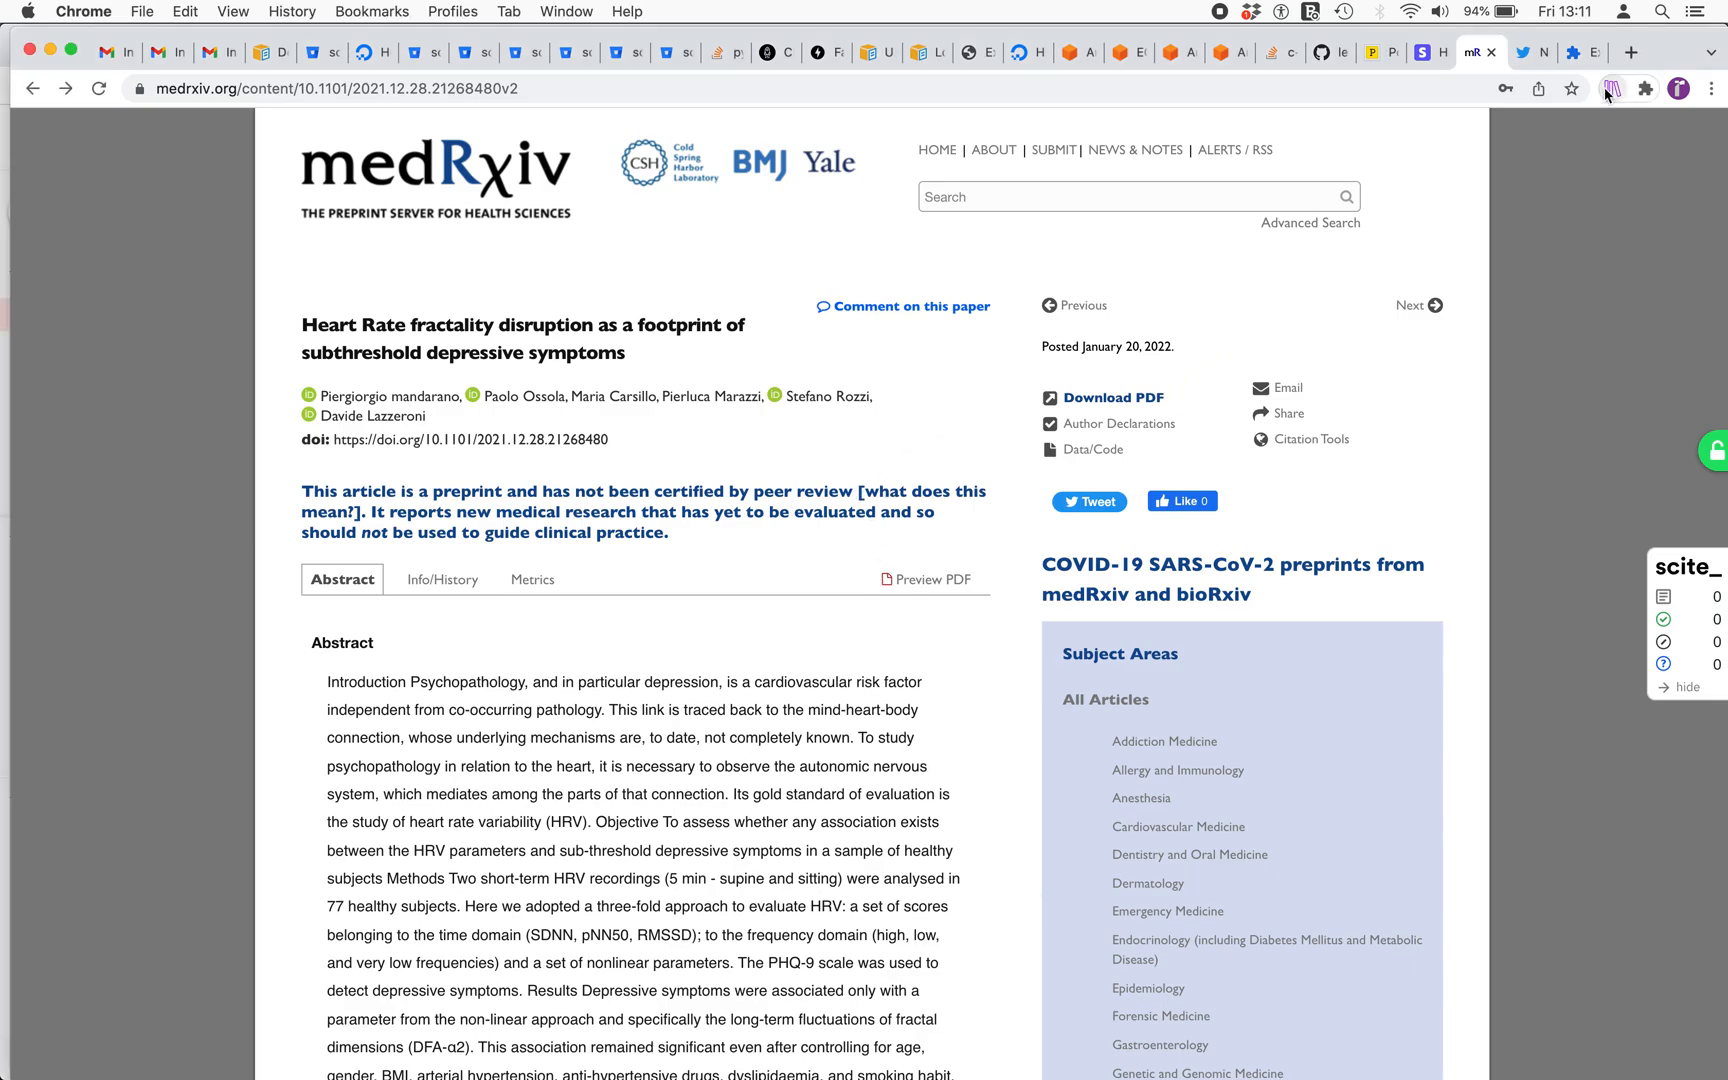
pyautogui.moveTo(1610, 88)
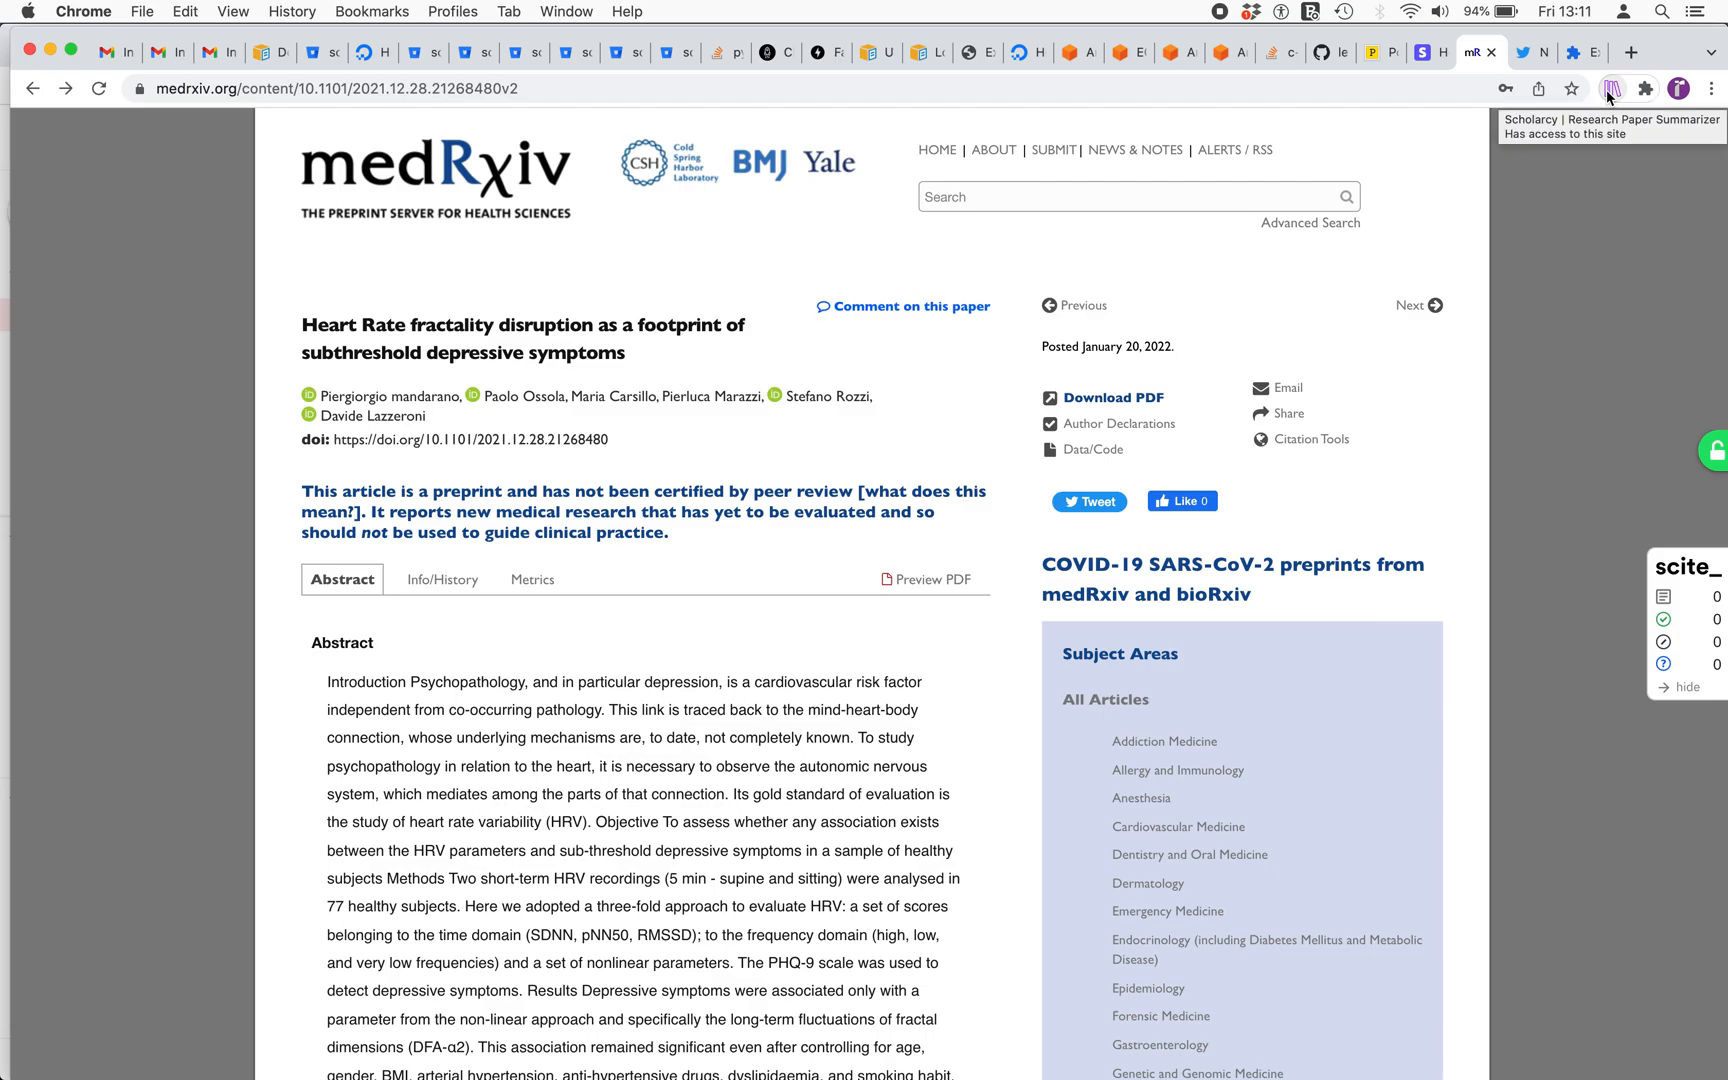
# Open Scholarcy's summary flashcard for the heart-rate fractality preprint
pyautogui.click(1610, 88)
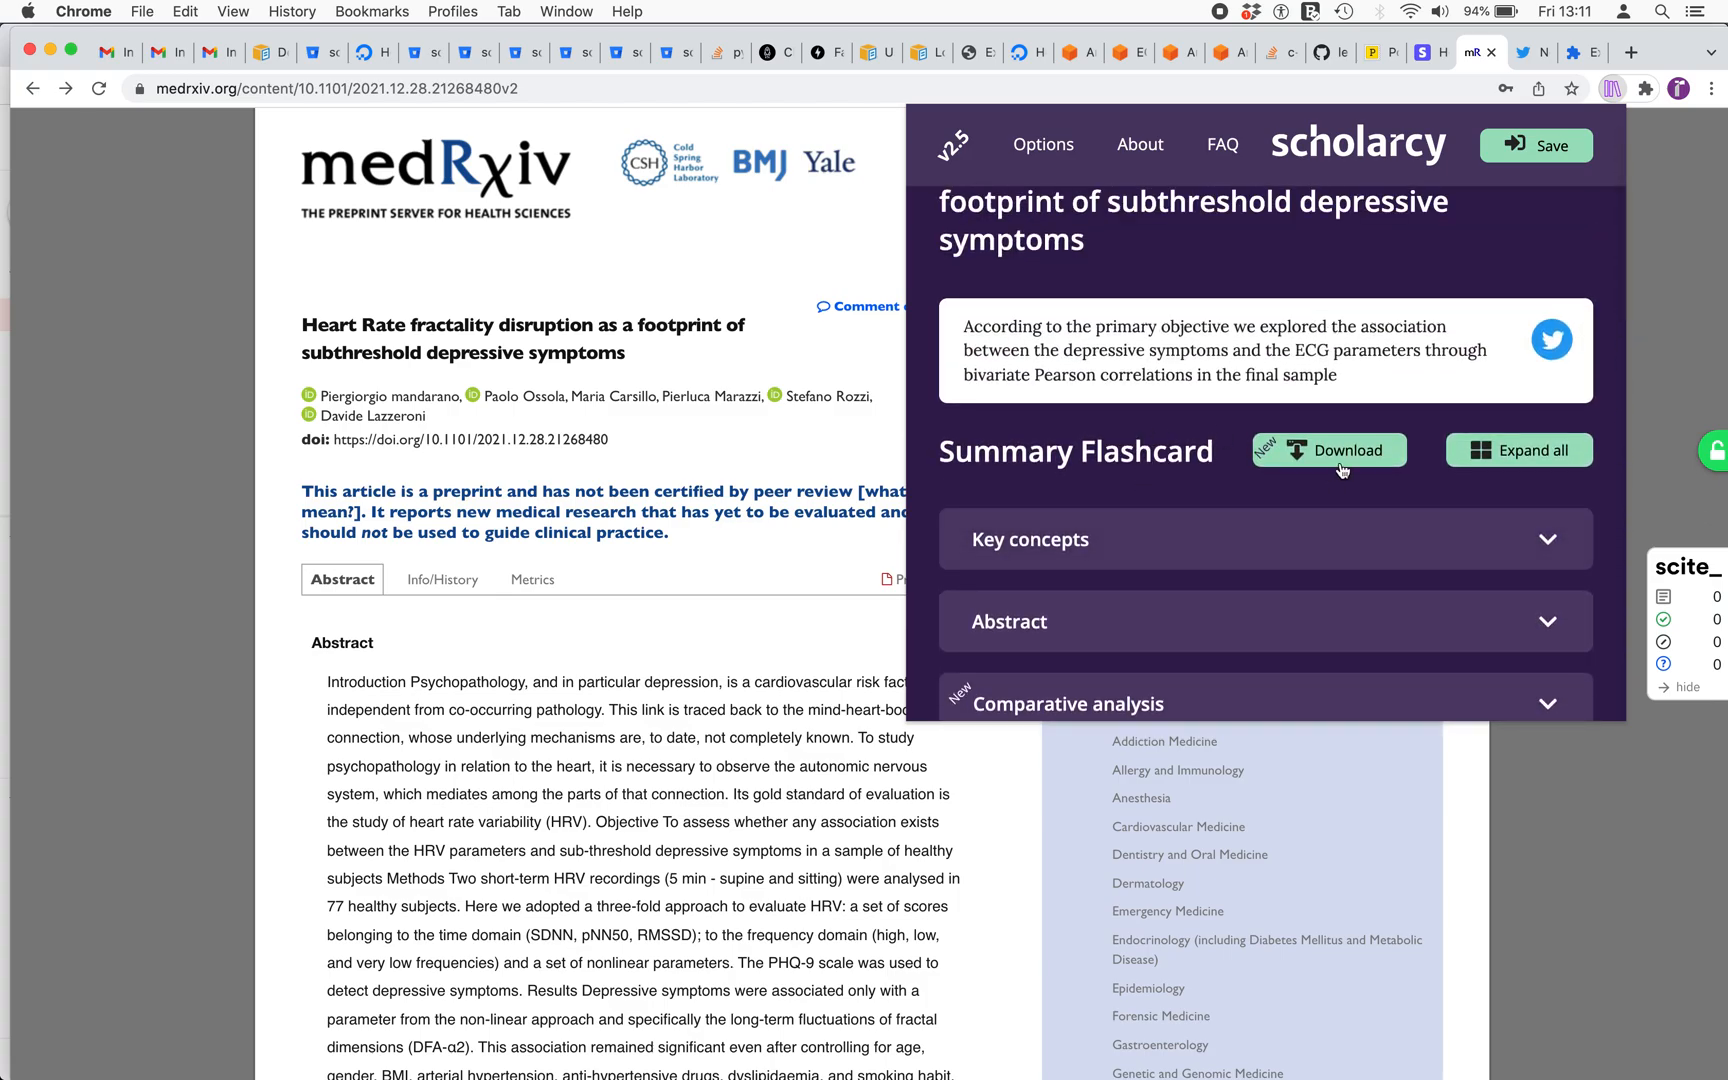
pyautogui.moveTo(1340, 450)
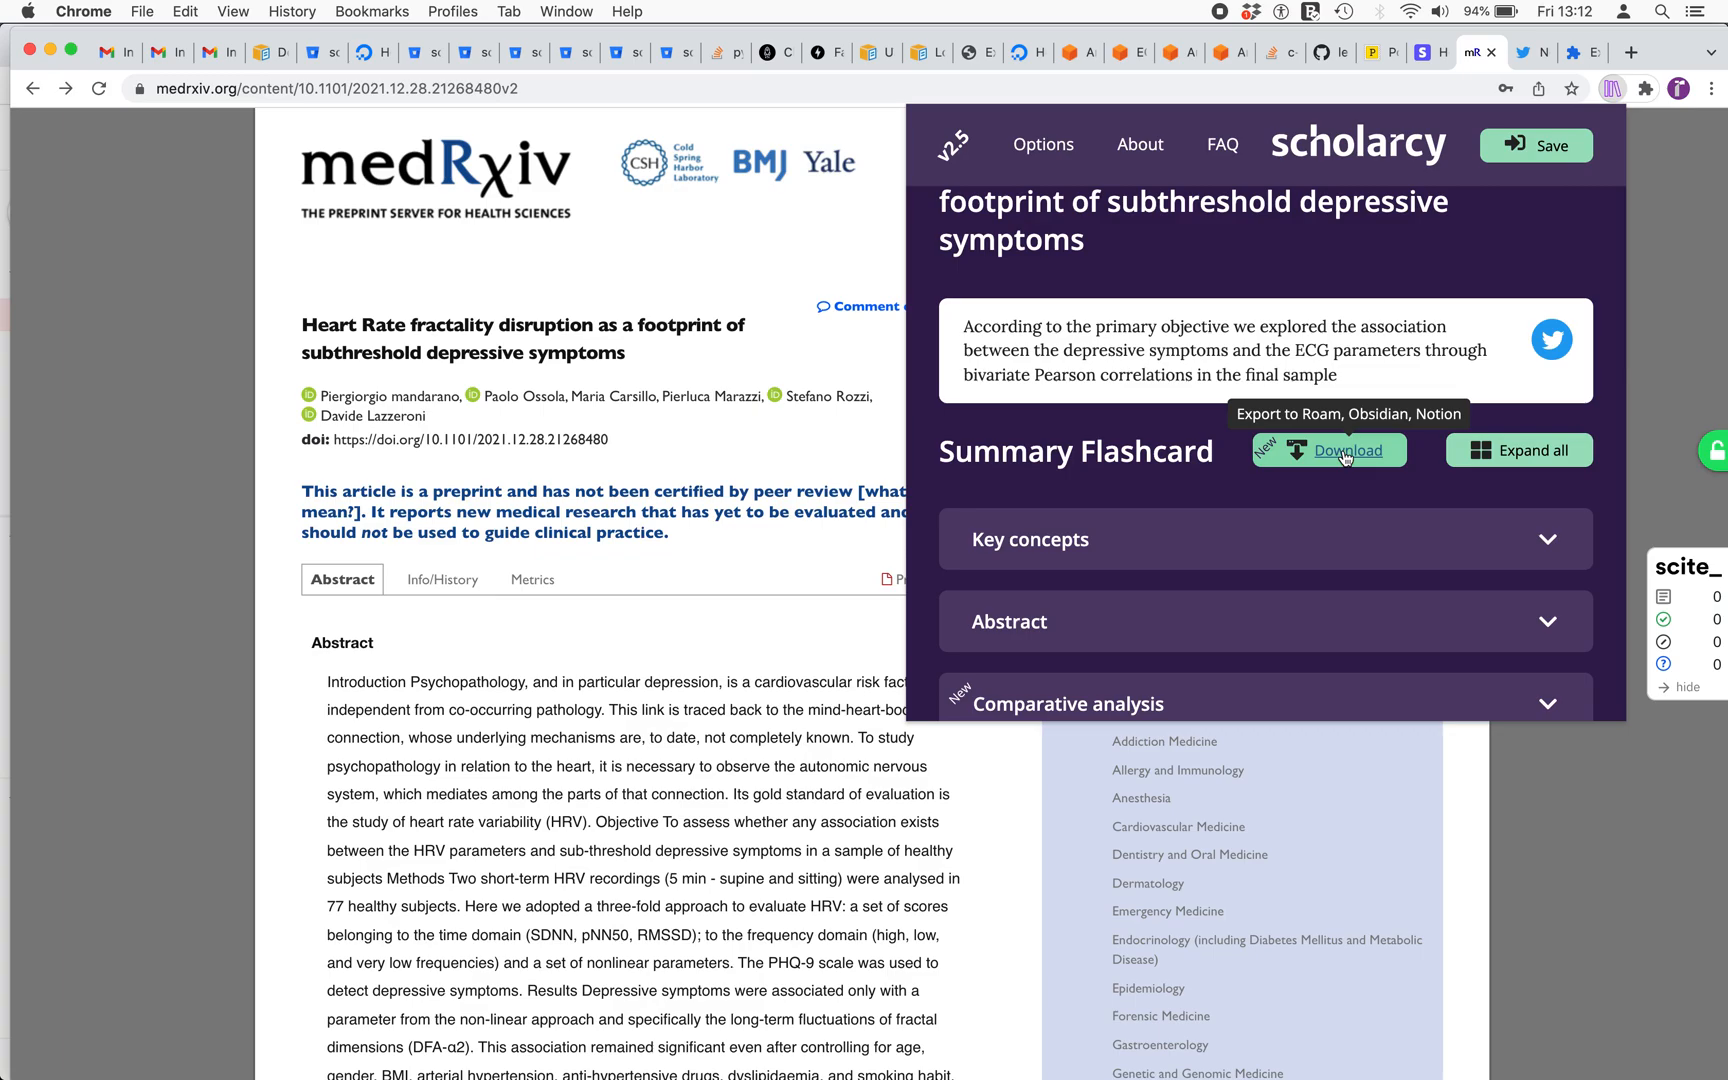
# Download the flashcard as markdown, opening the save dialog for the mandarano et al. file
pyautogui.click(1349, 450)
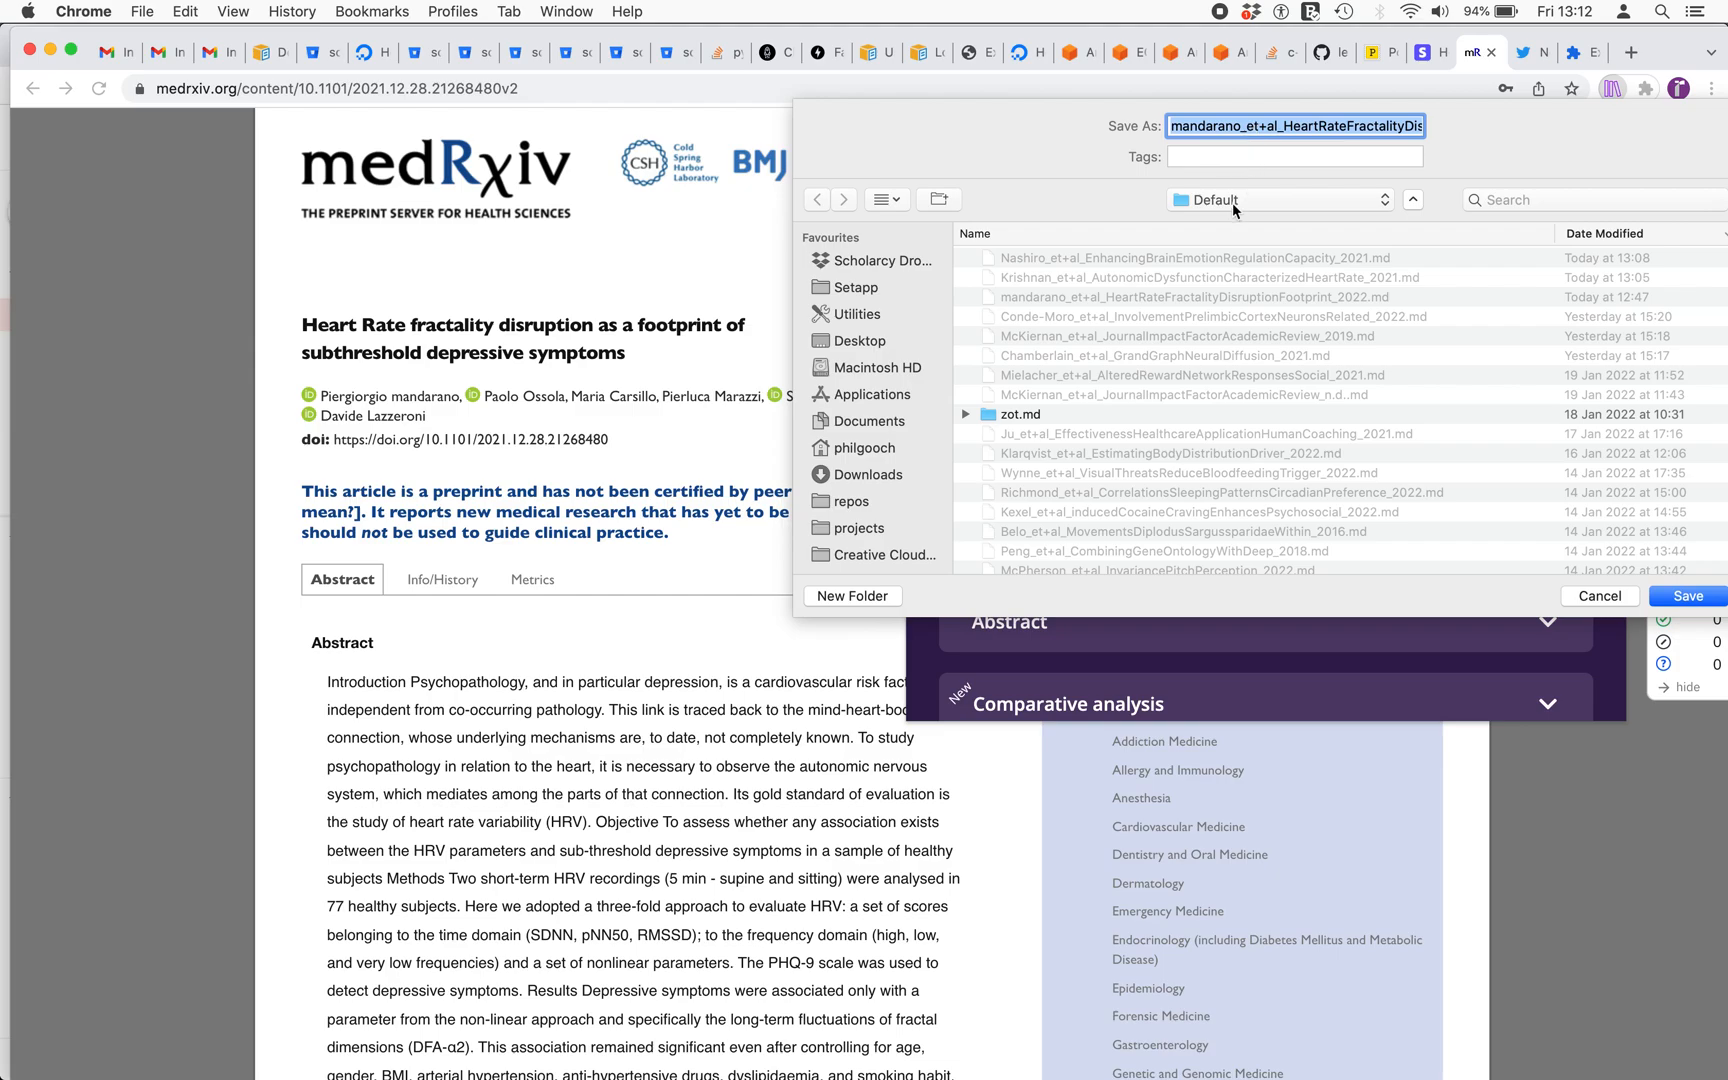
pyautogui.moveTo(1227, 208)
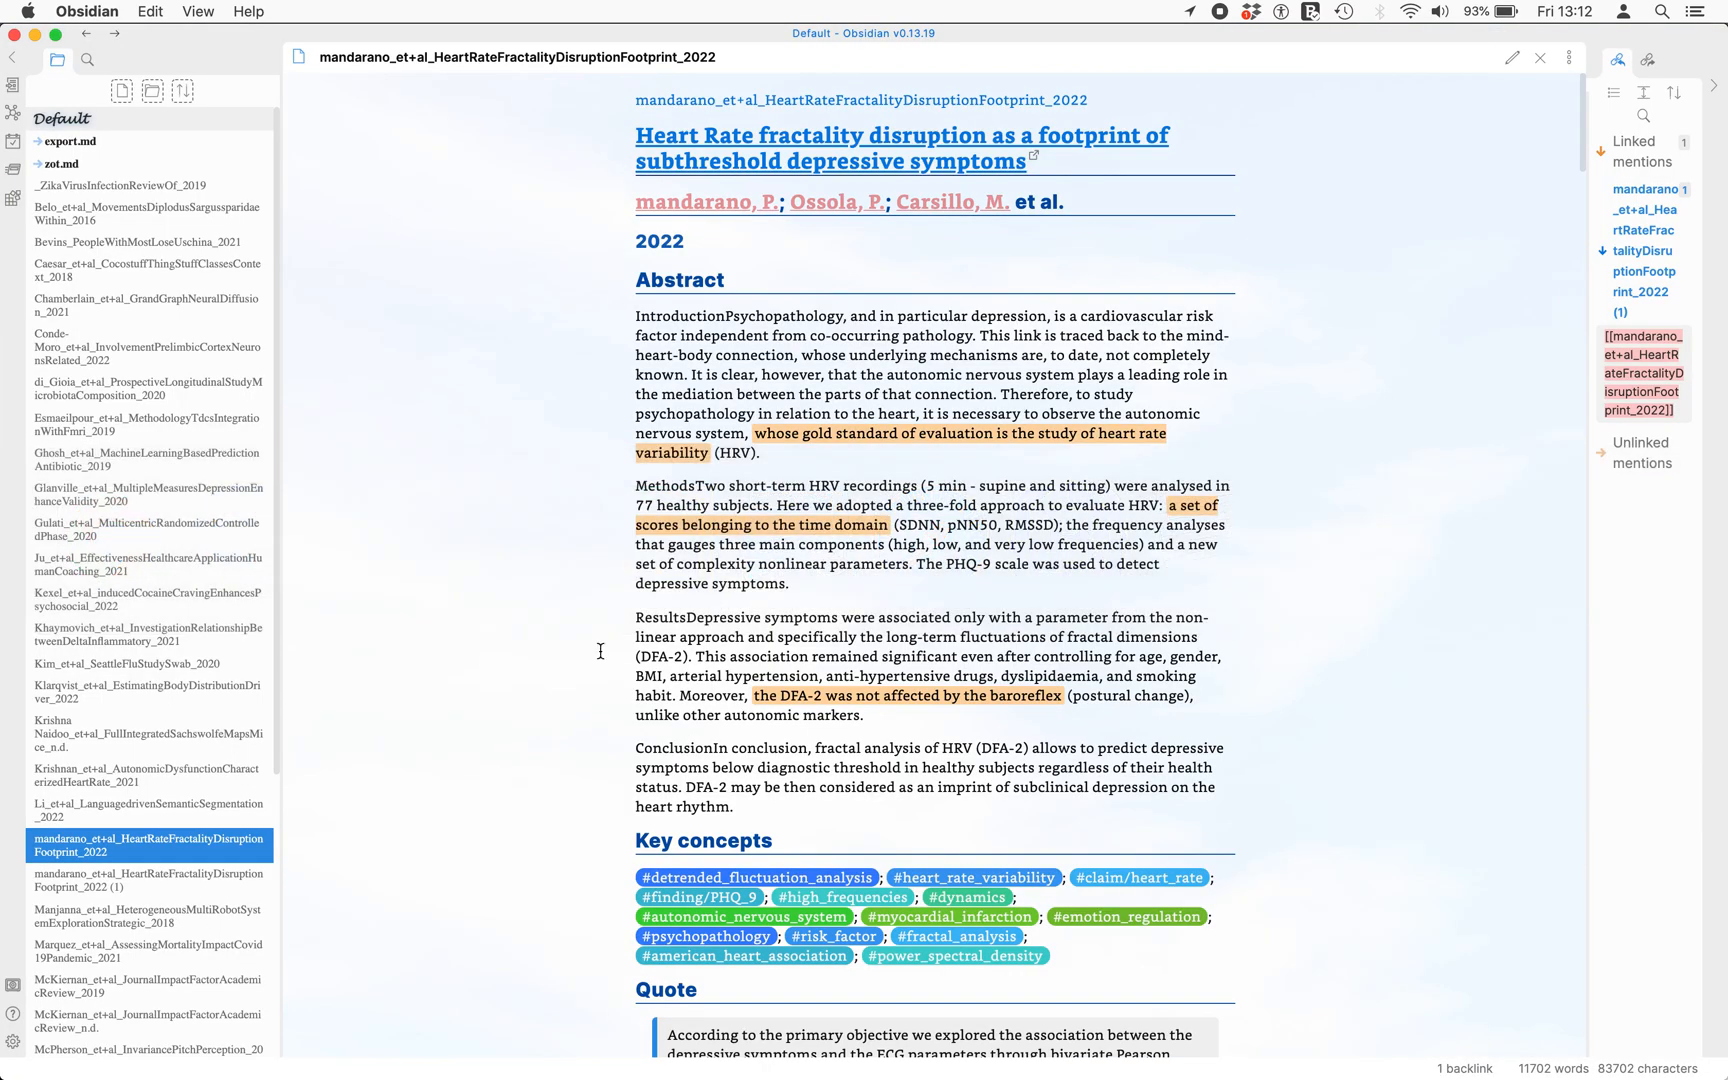
pyautogui.moveTo(709, 640)
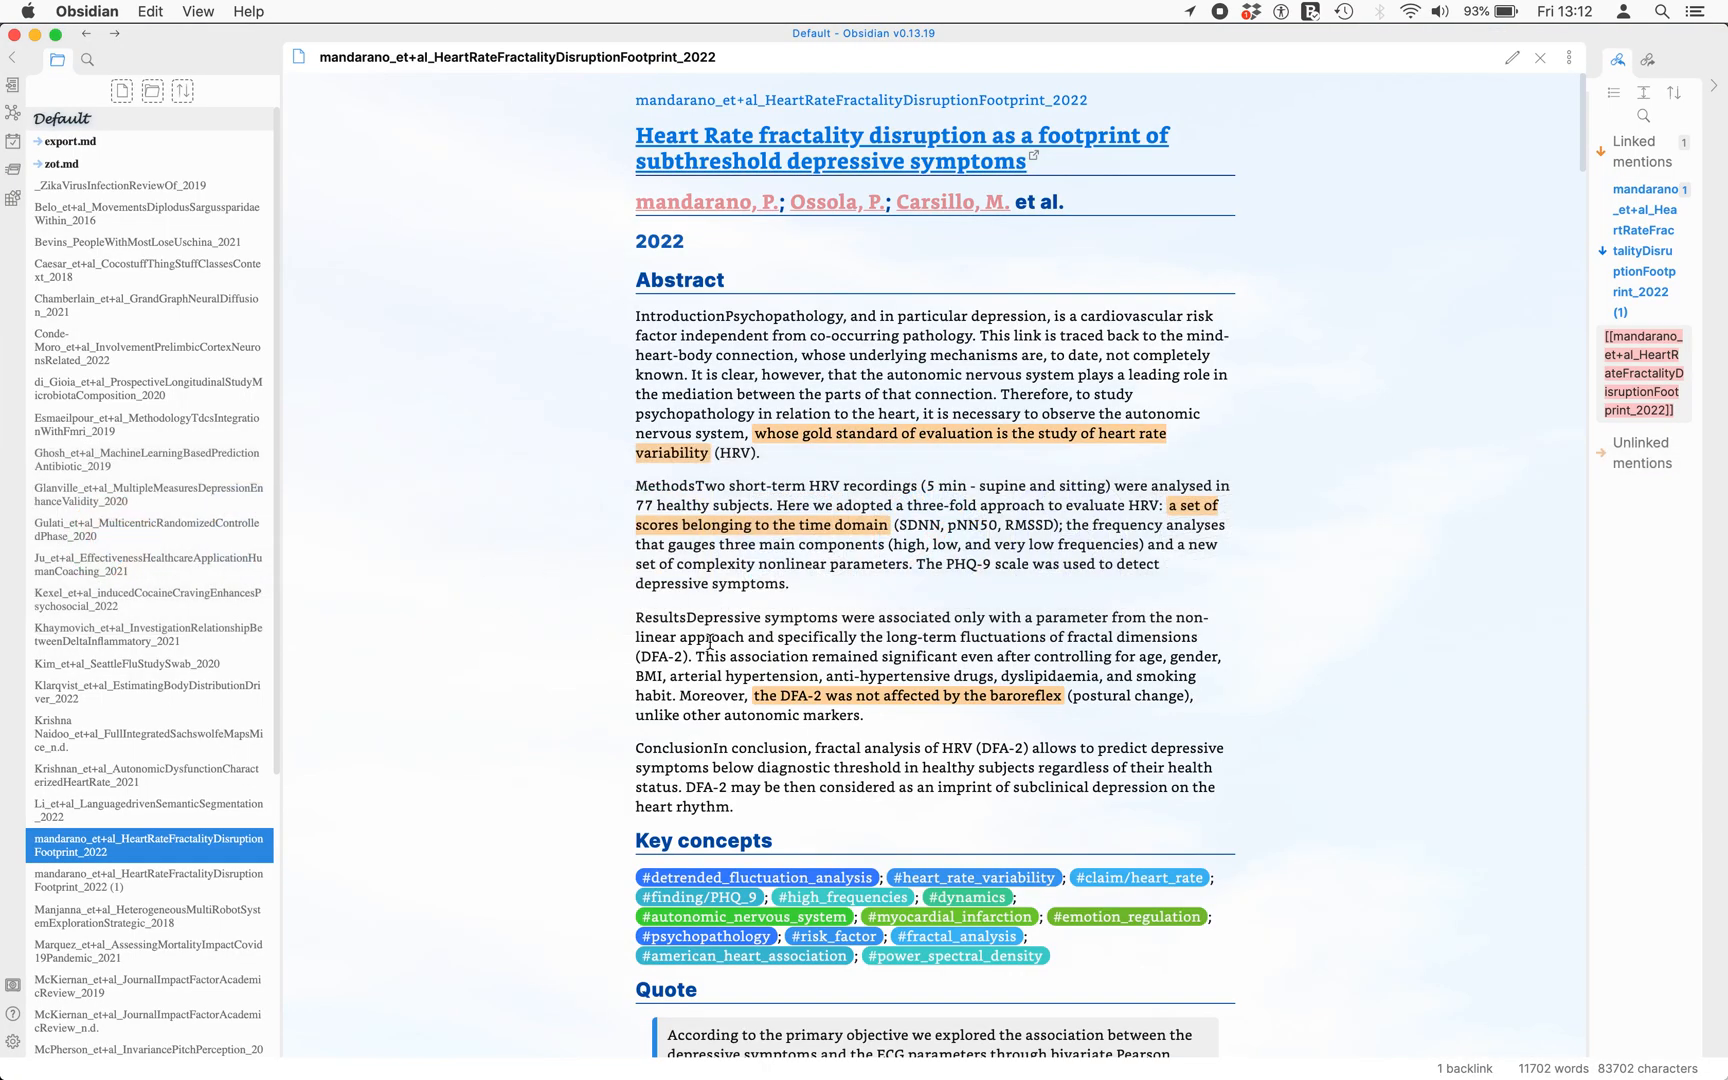
pyautogui.moveTo(709, 503)
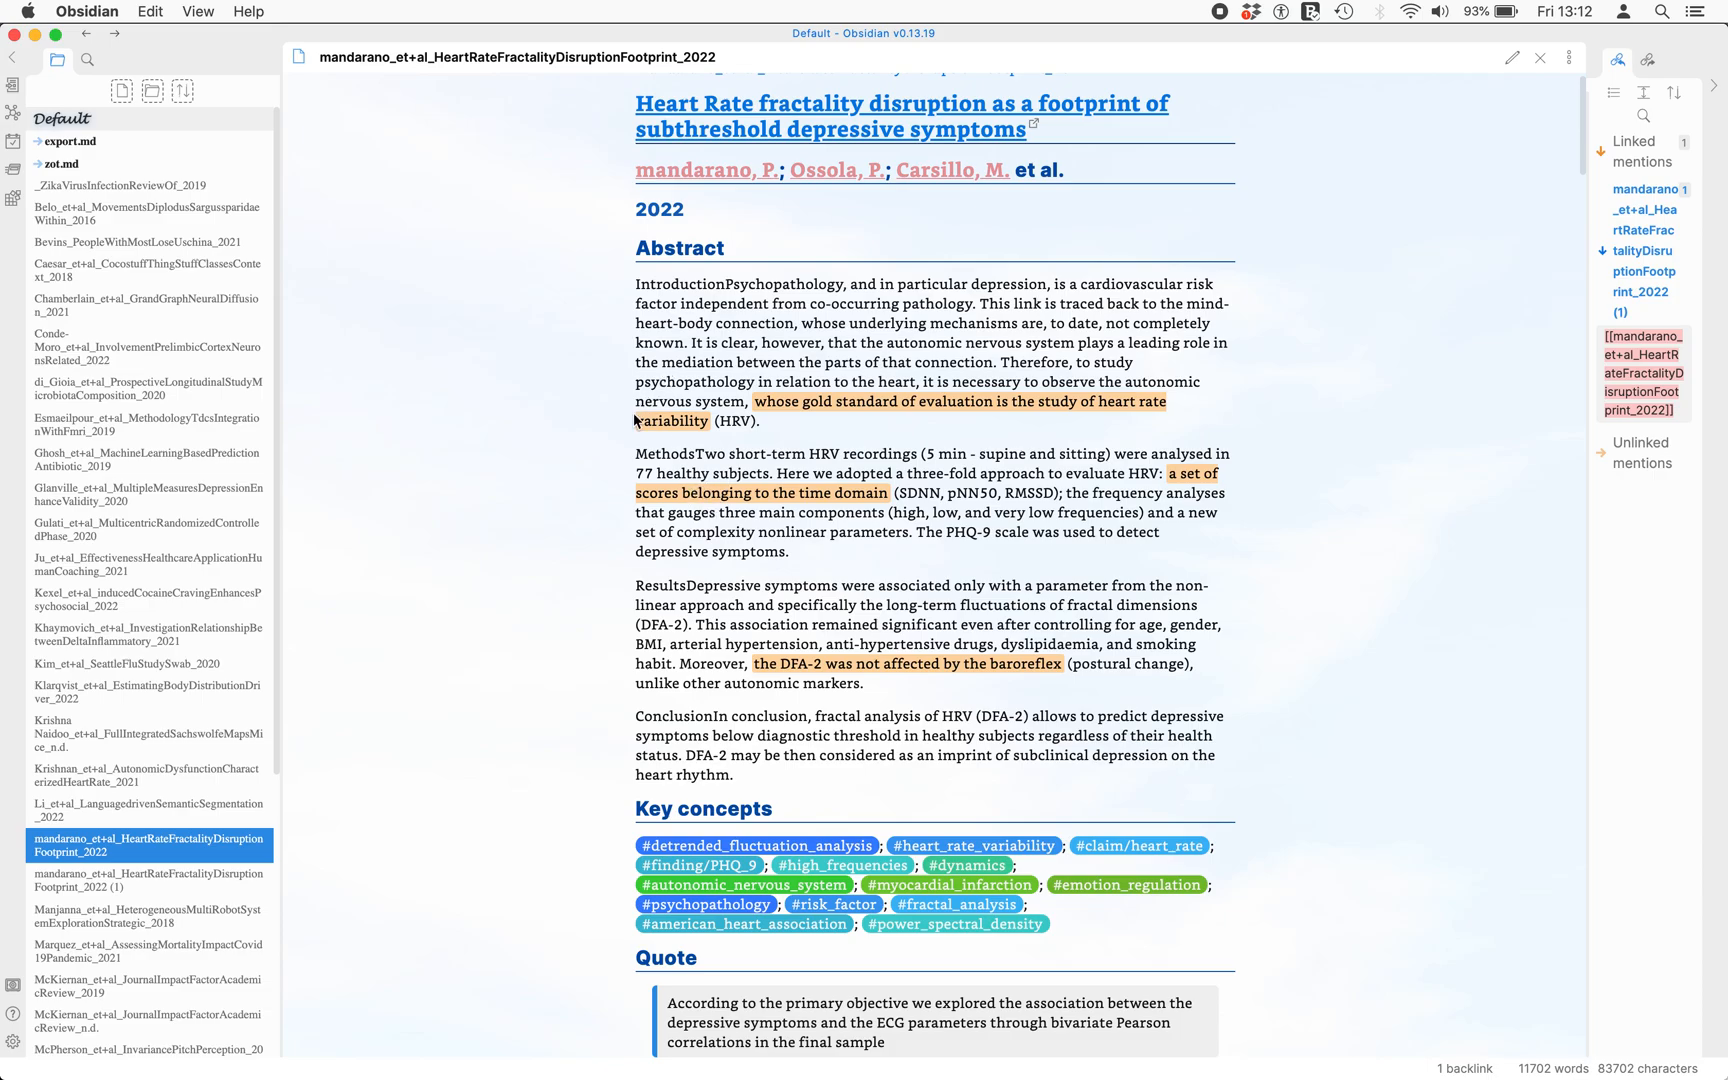
pyautogui.moveTo(711, 636)
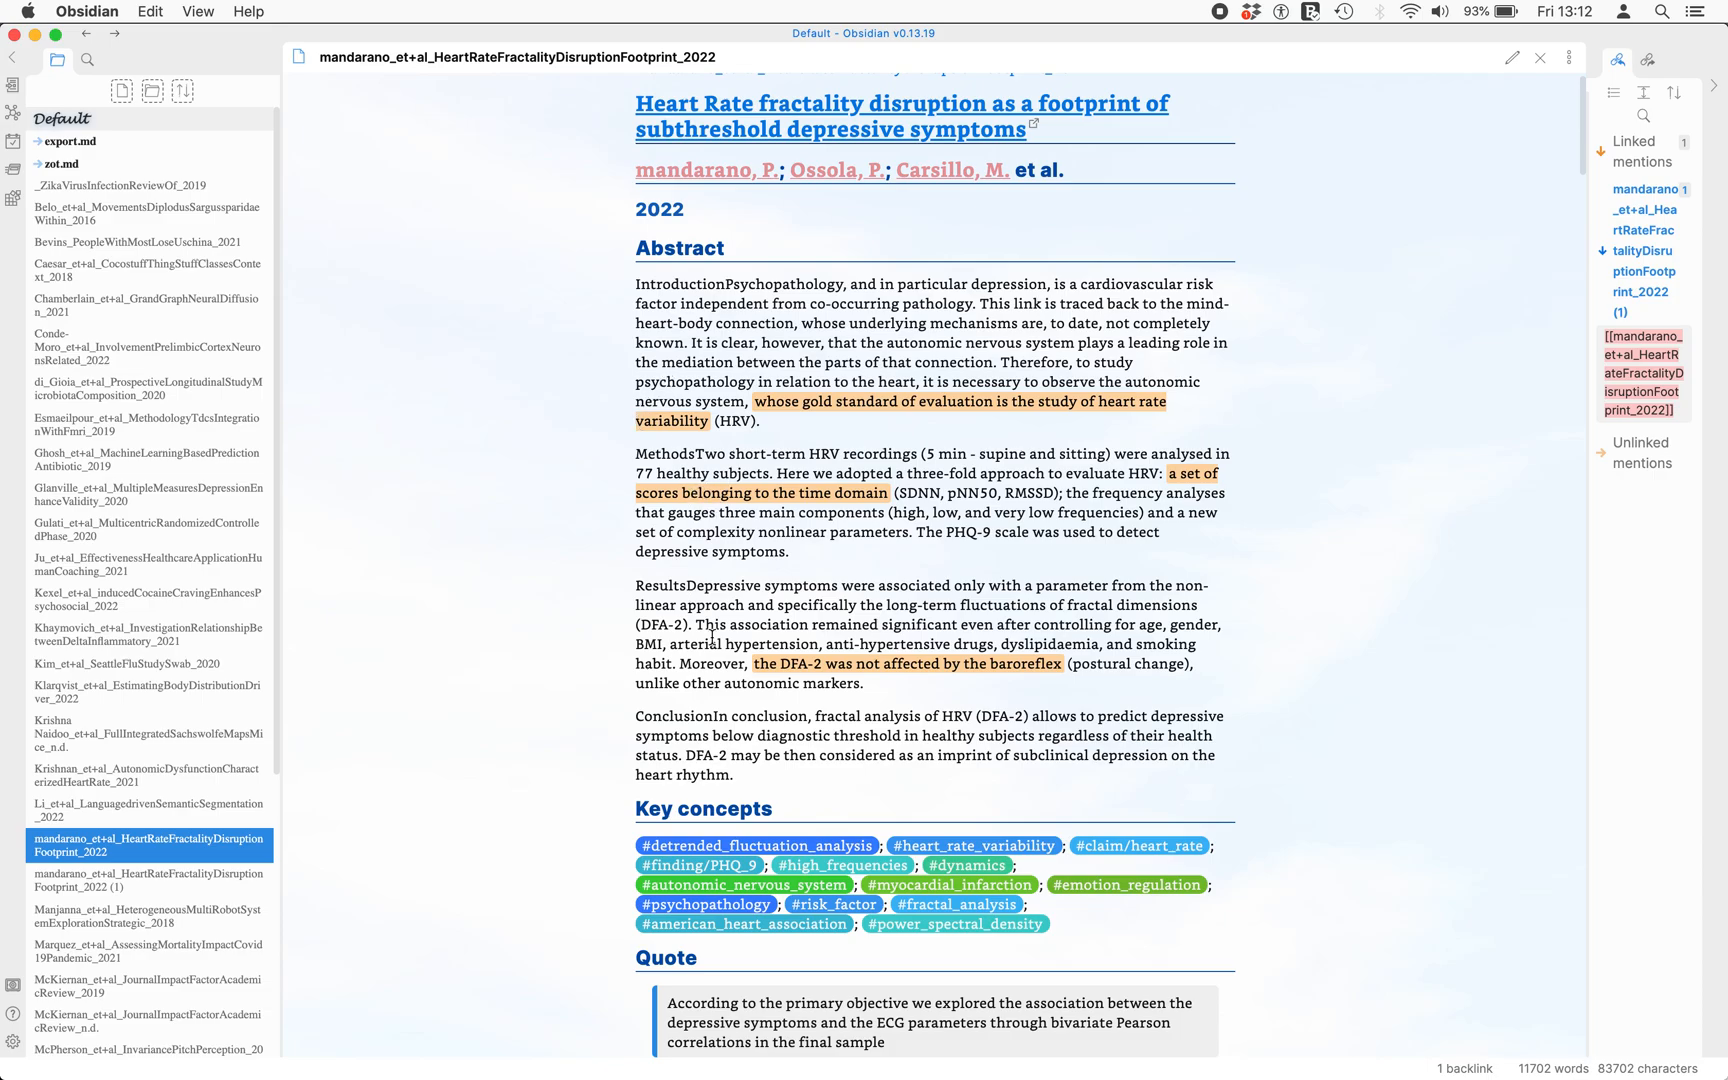
# Scroll the exported preprint note down to its Key concepts tags
pyautogui.scroll(-3)
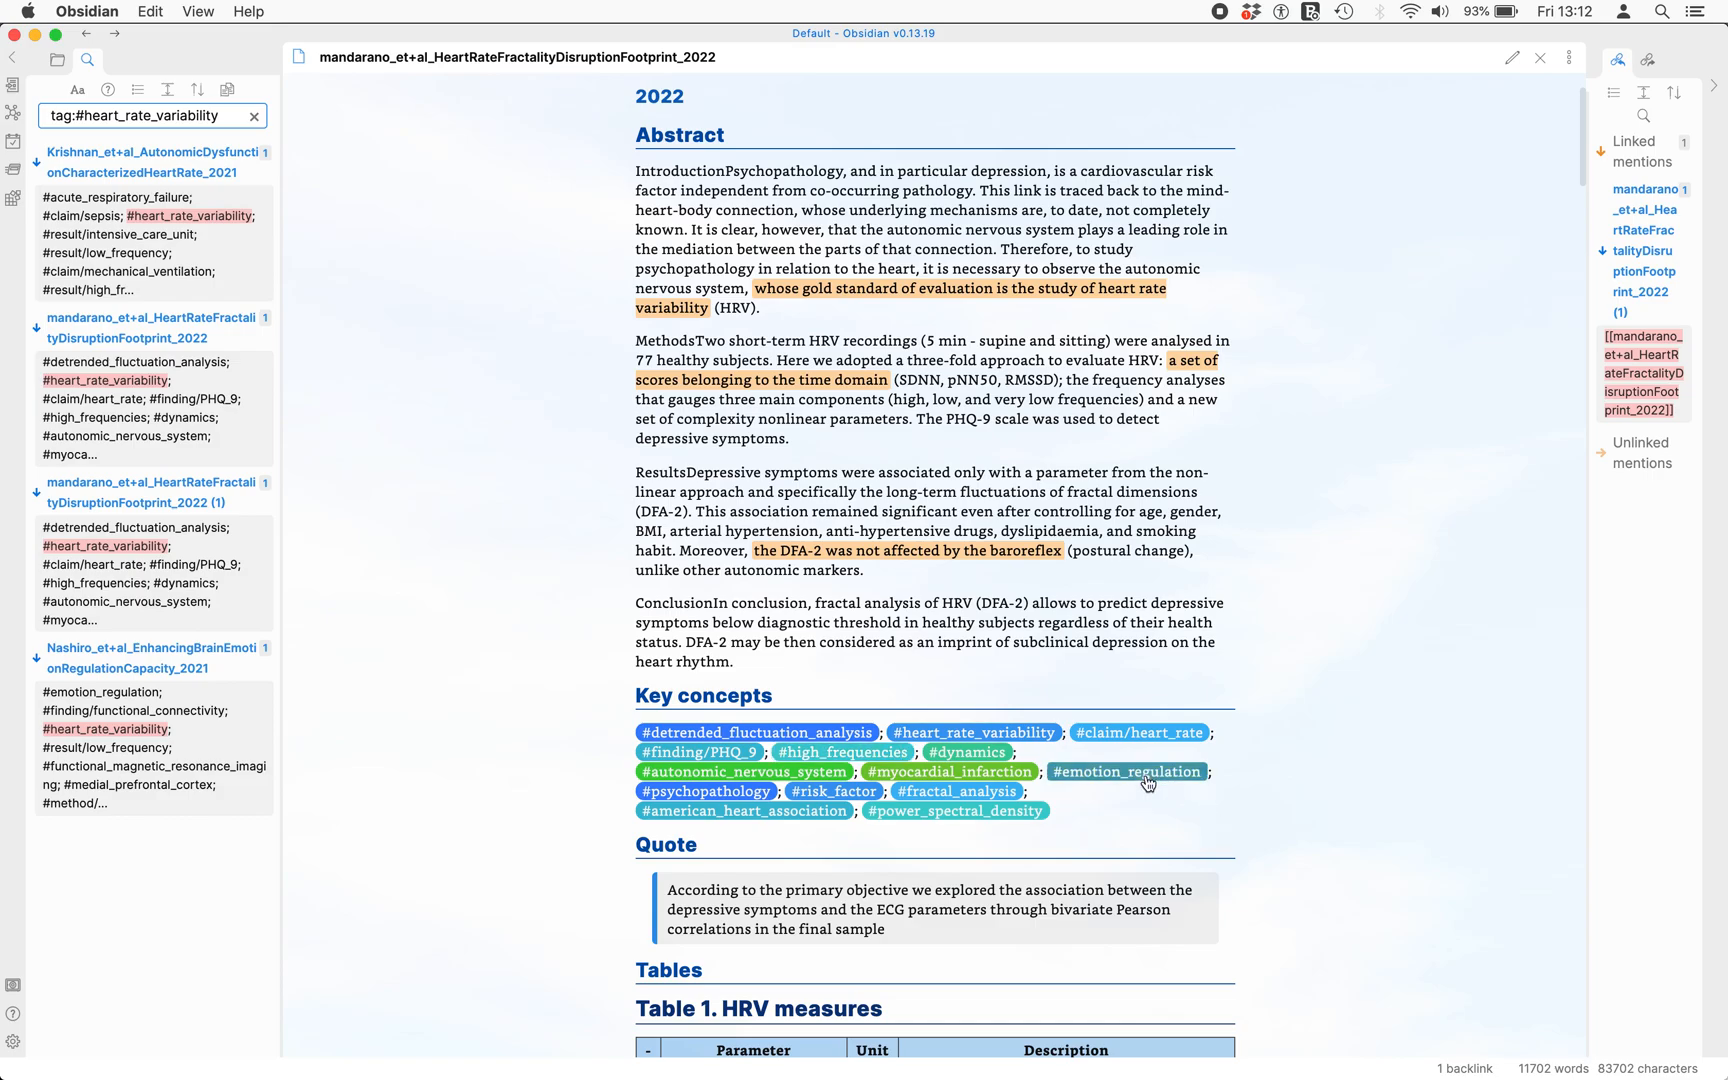
# Search the #emotion_regulation tag, then scroll the note to its HRV measures table
pyautogui.click(1126, 771)
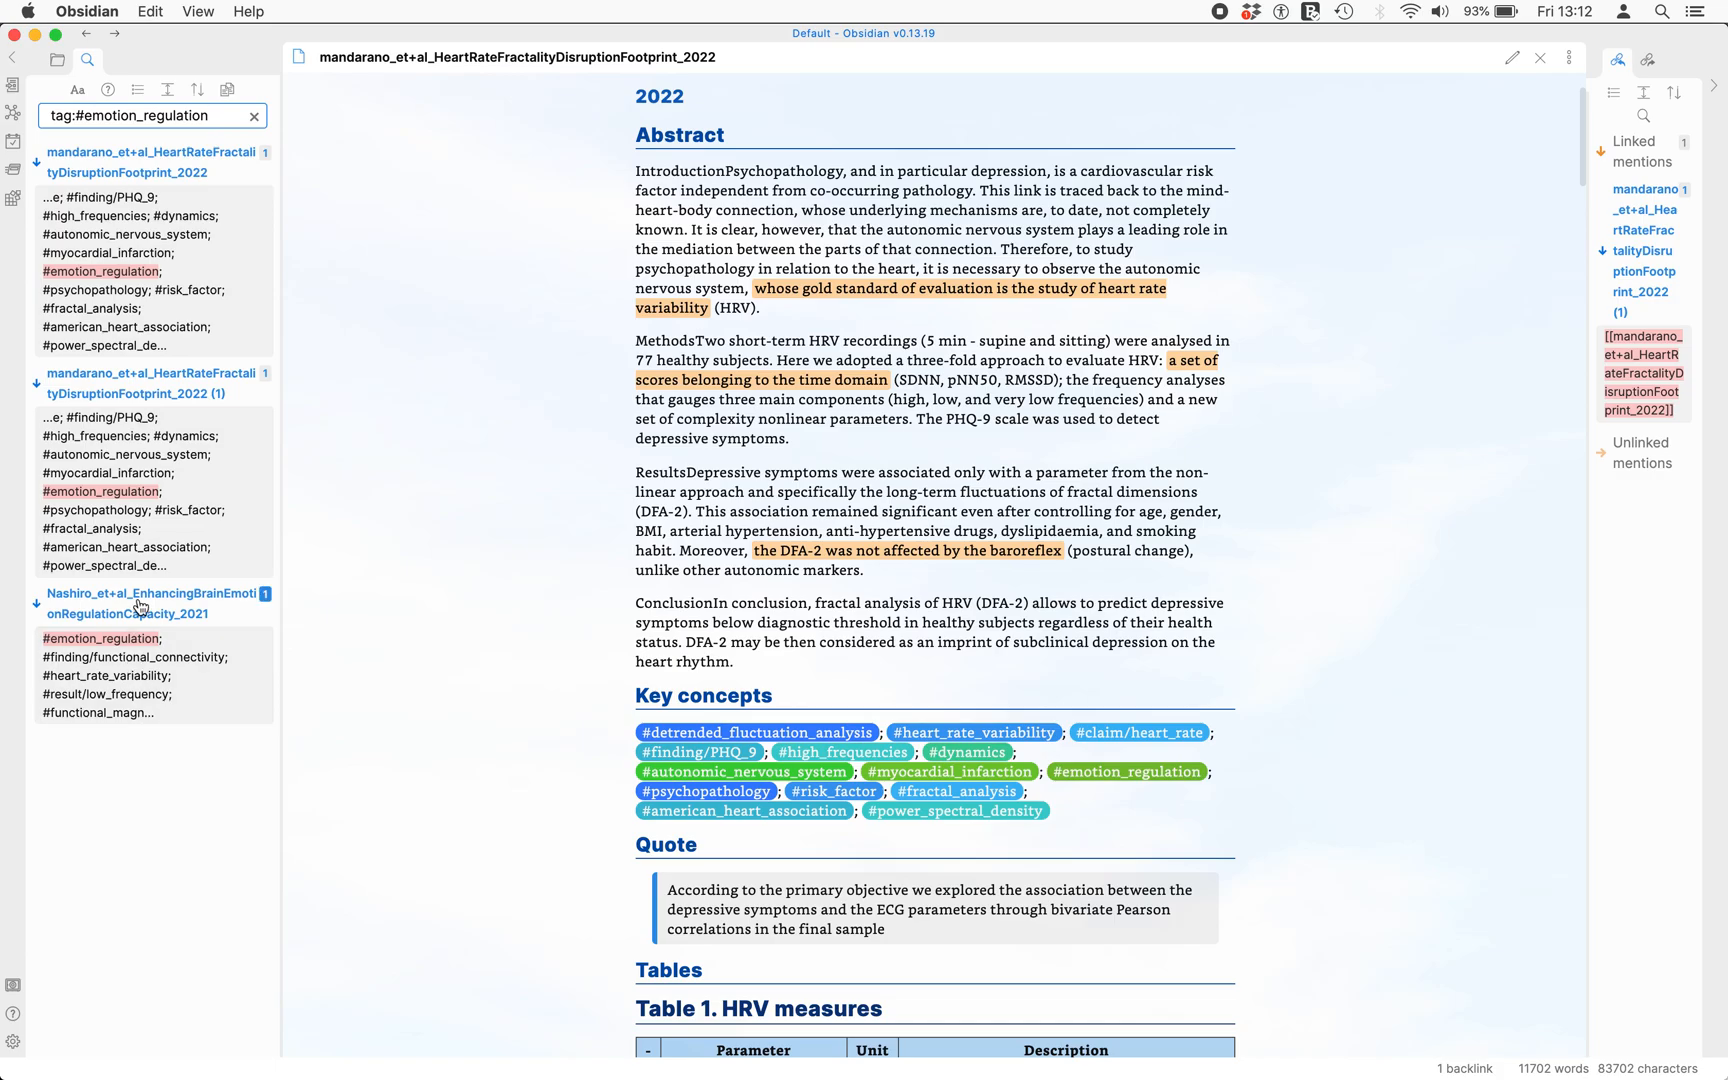
pyautogui.moveTo(784, 712)
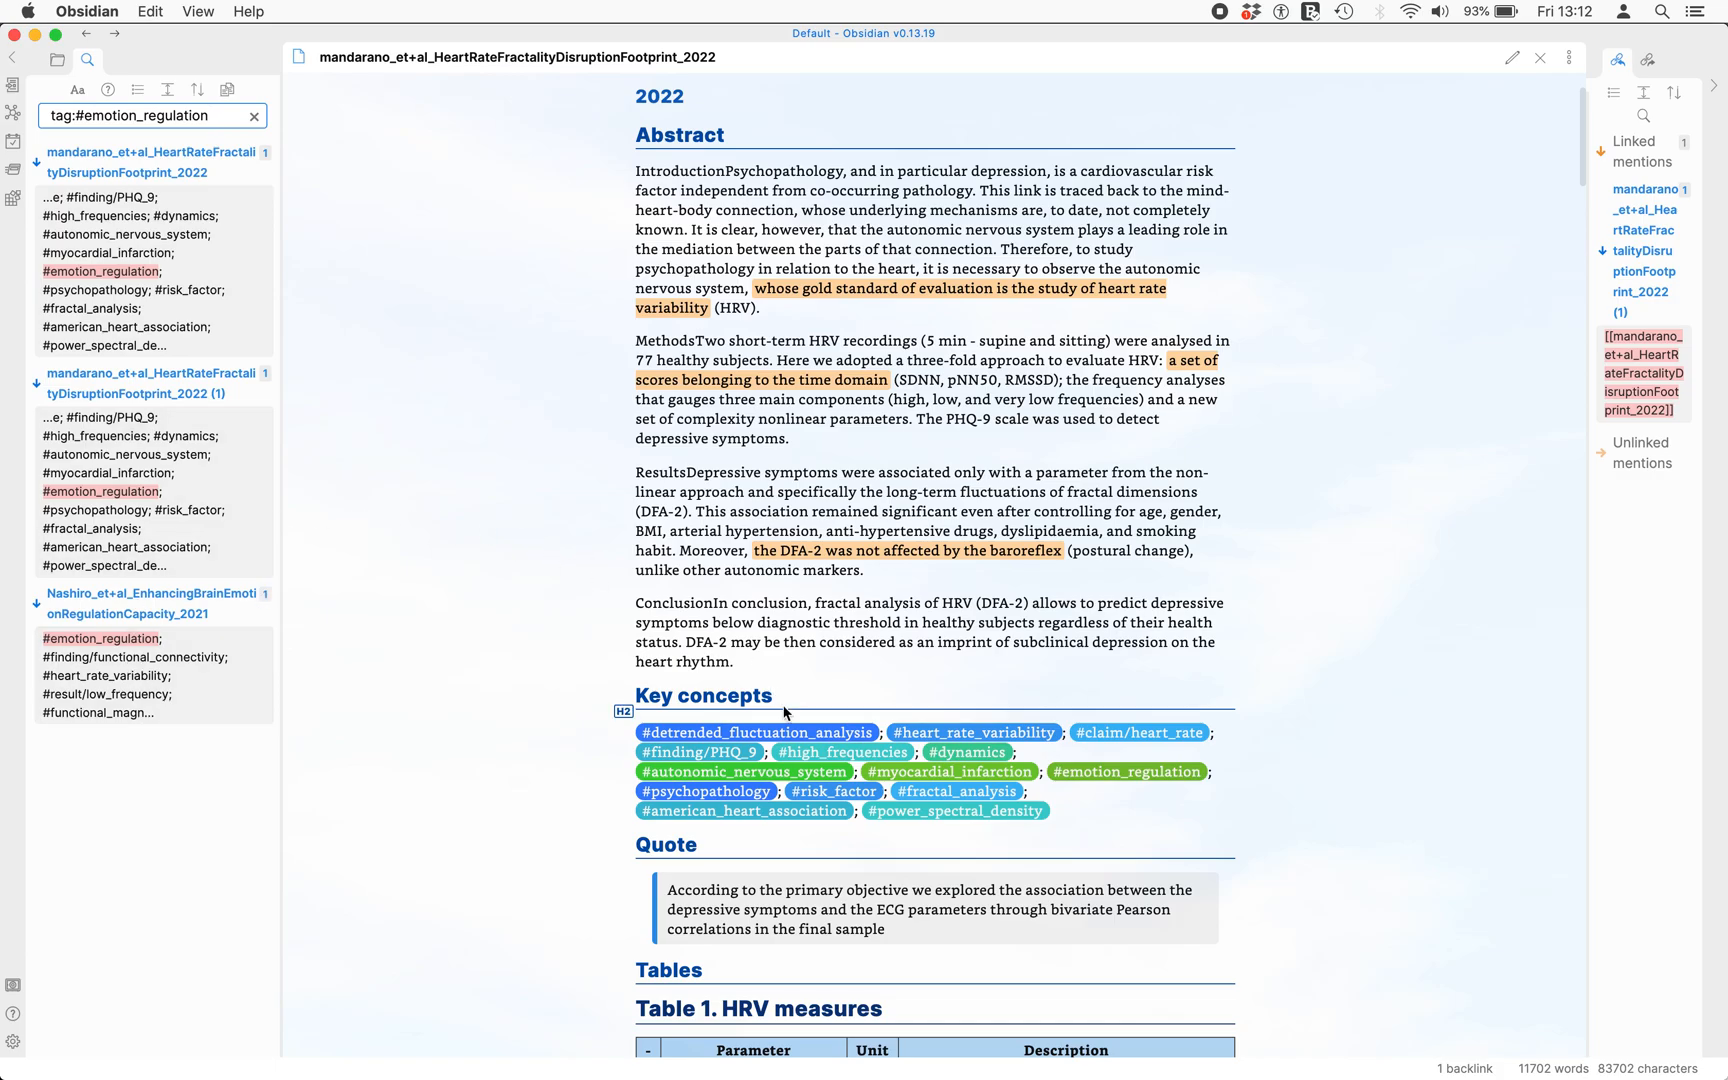
pyautogui.scroll(-3)
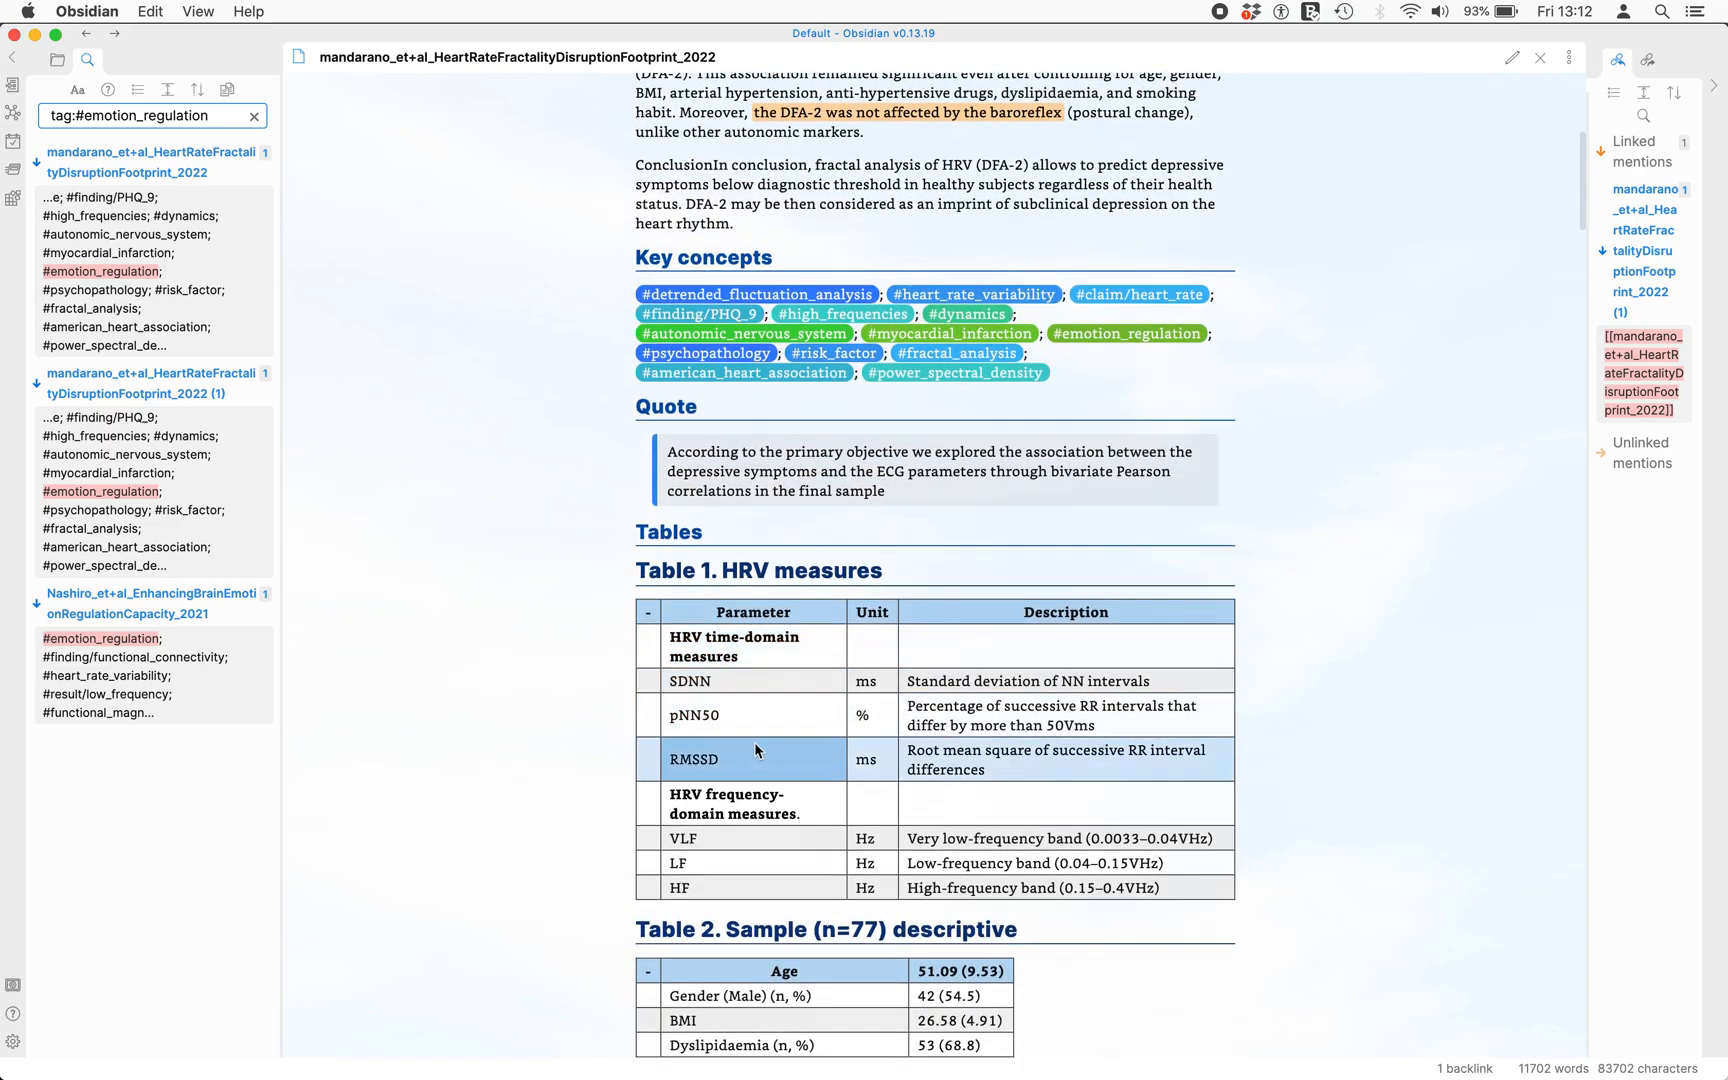
pyautogui.scroll(-3)
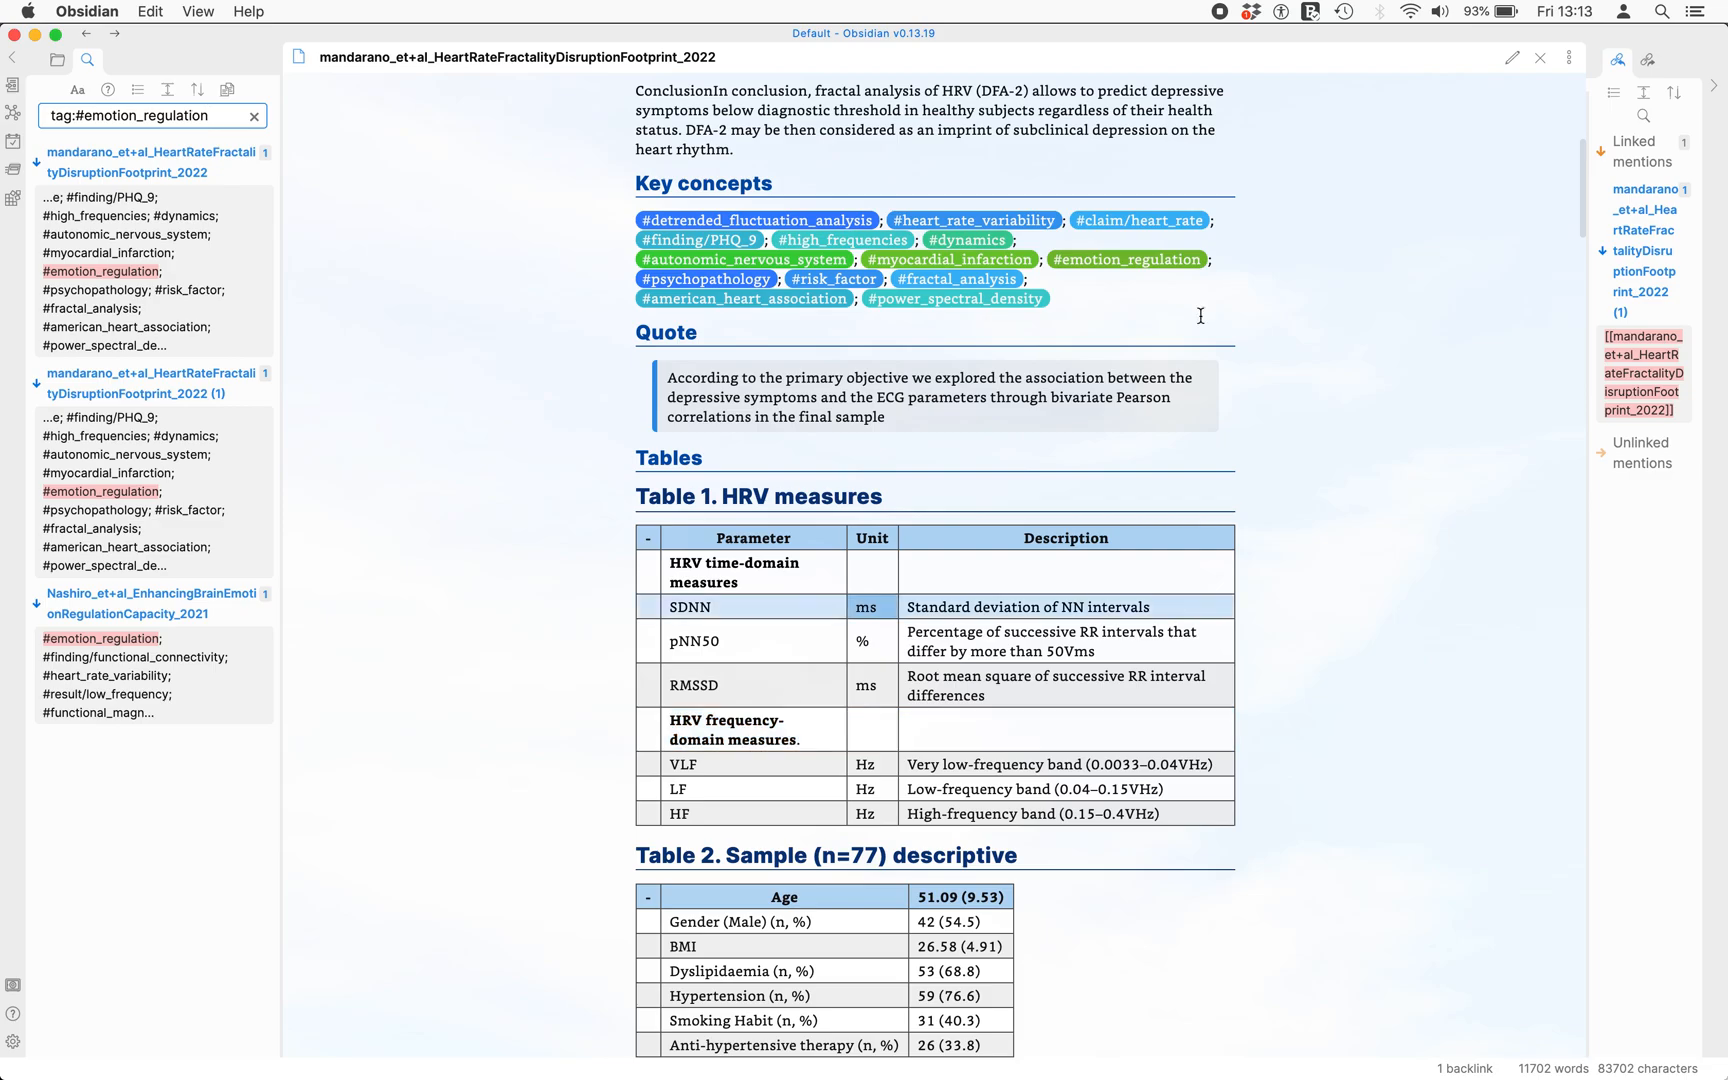
pyautogui.click(1512, 58)
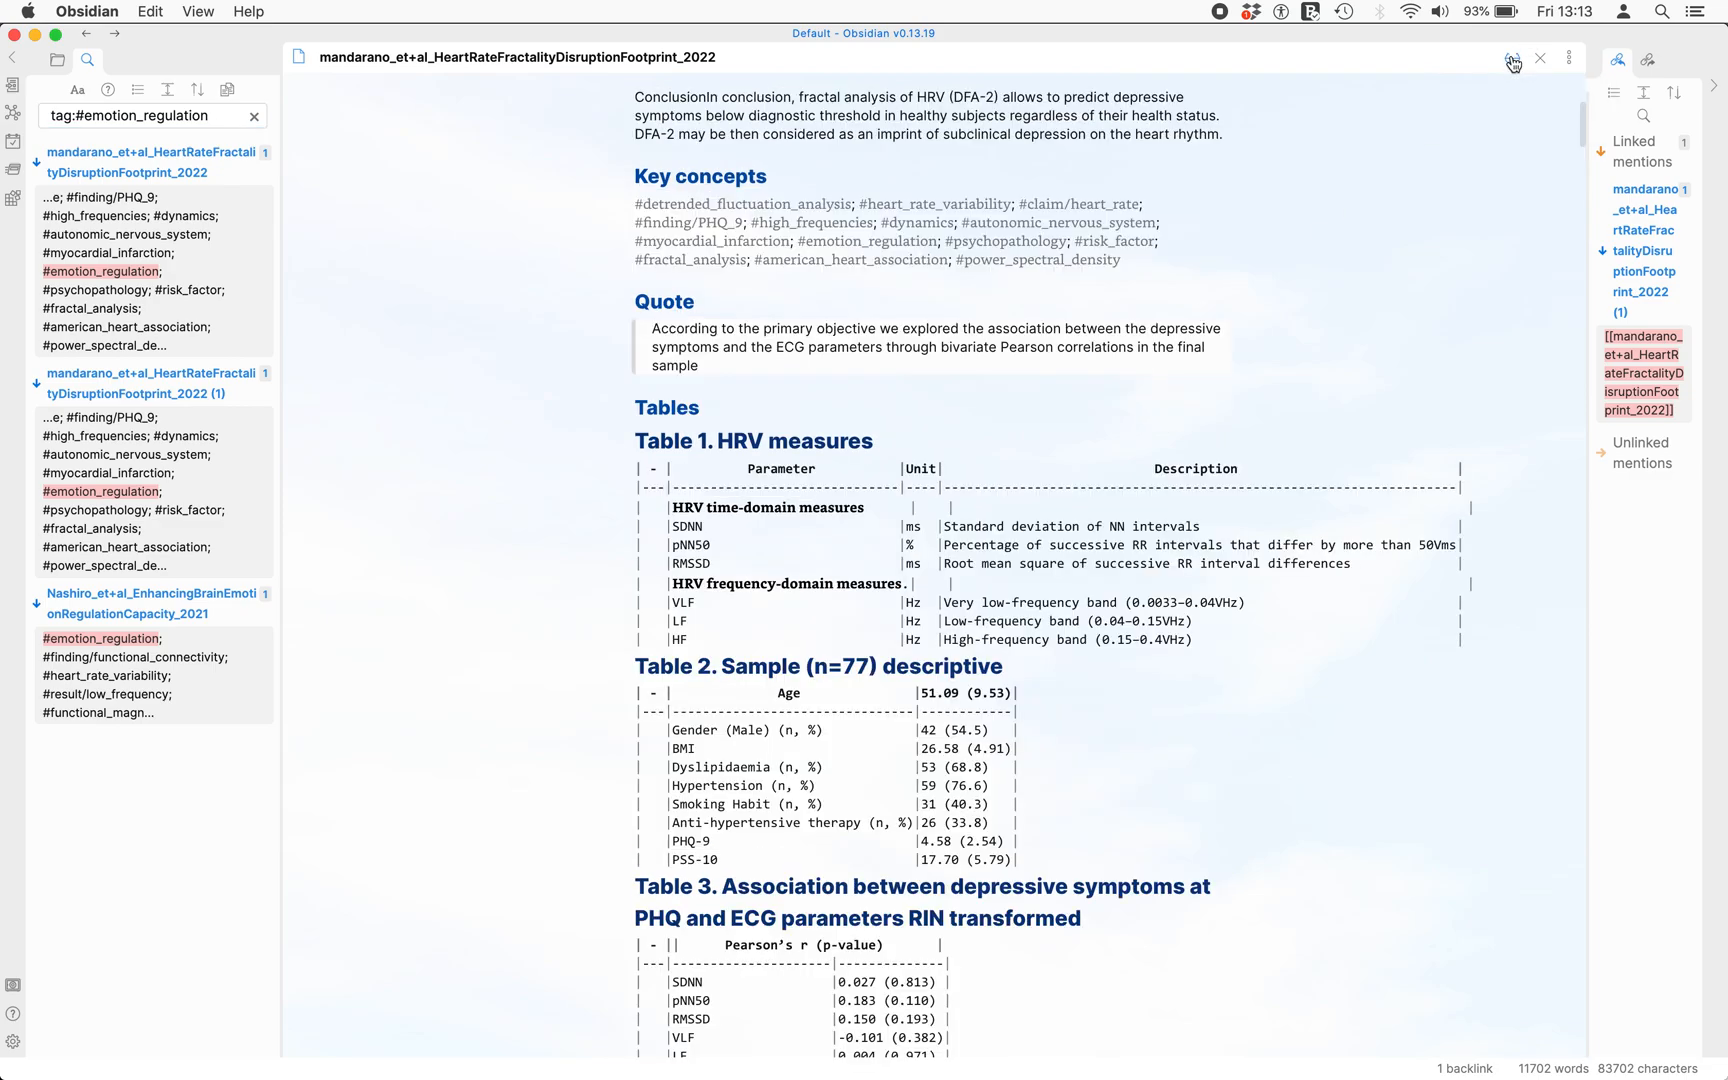
pyautogui.click(1511, 57)
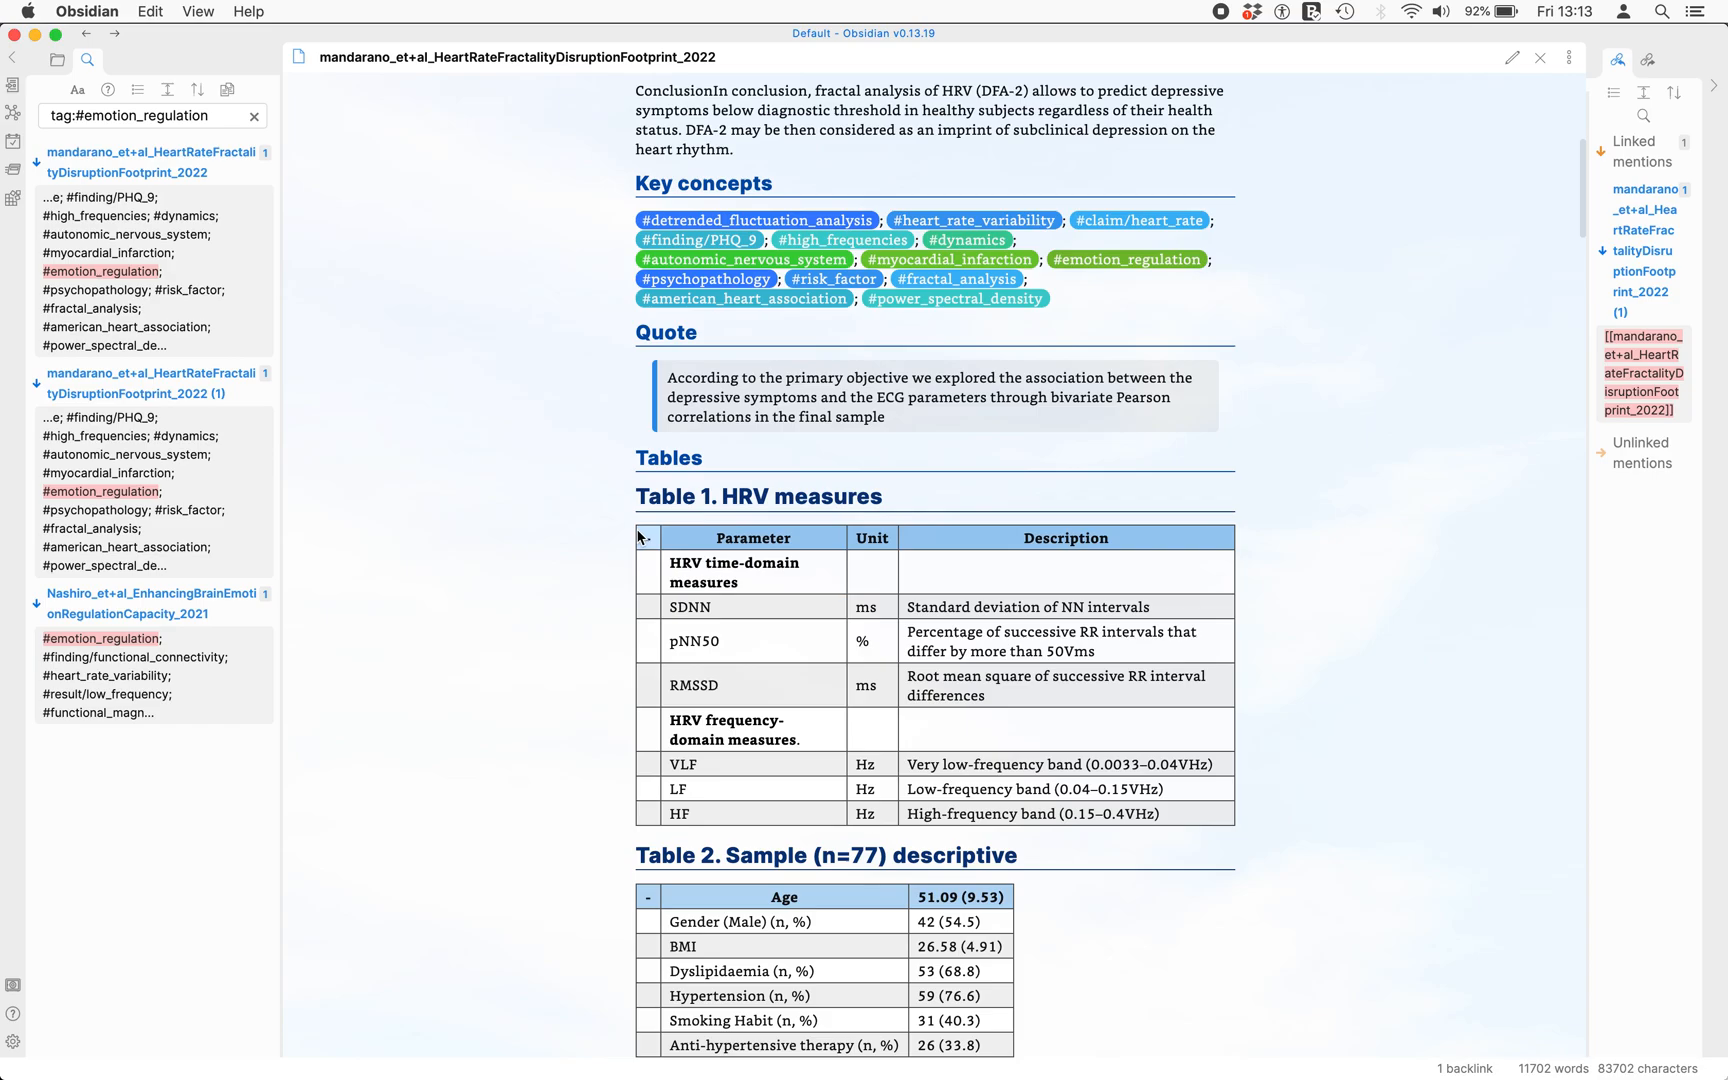
pyautogui.scroll(-3)
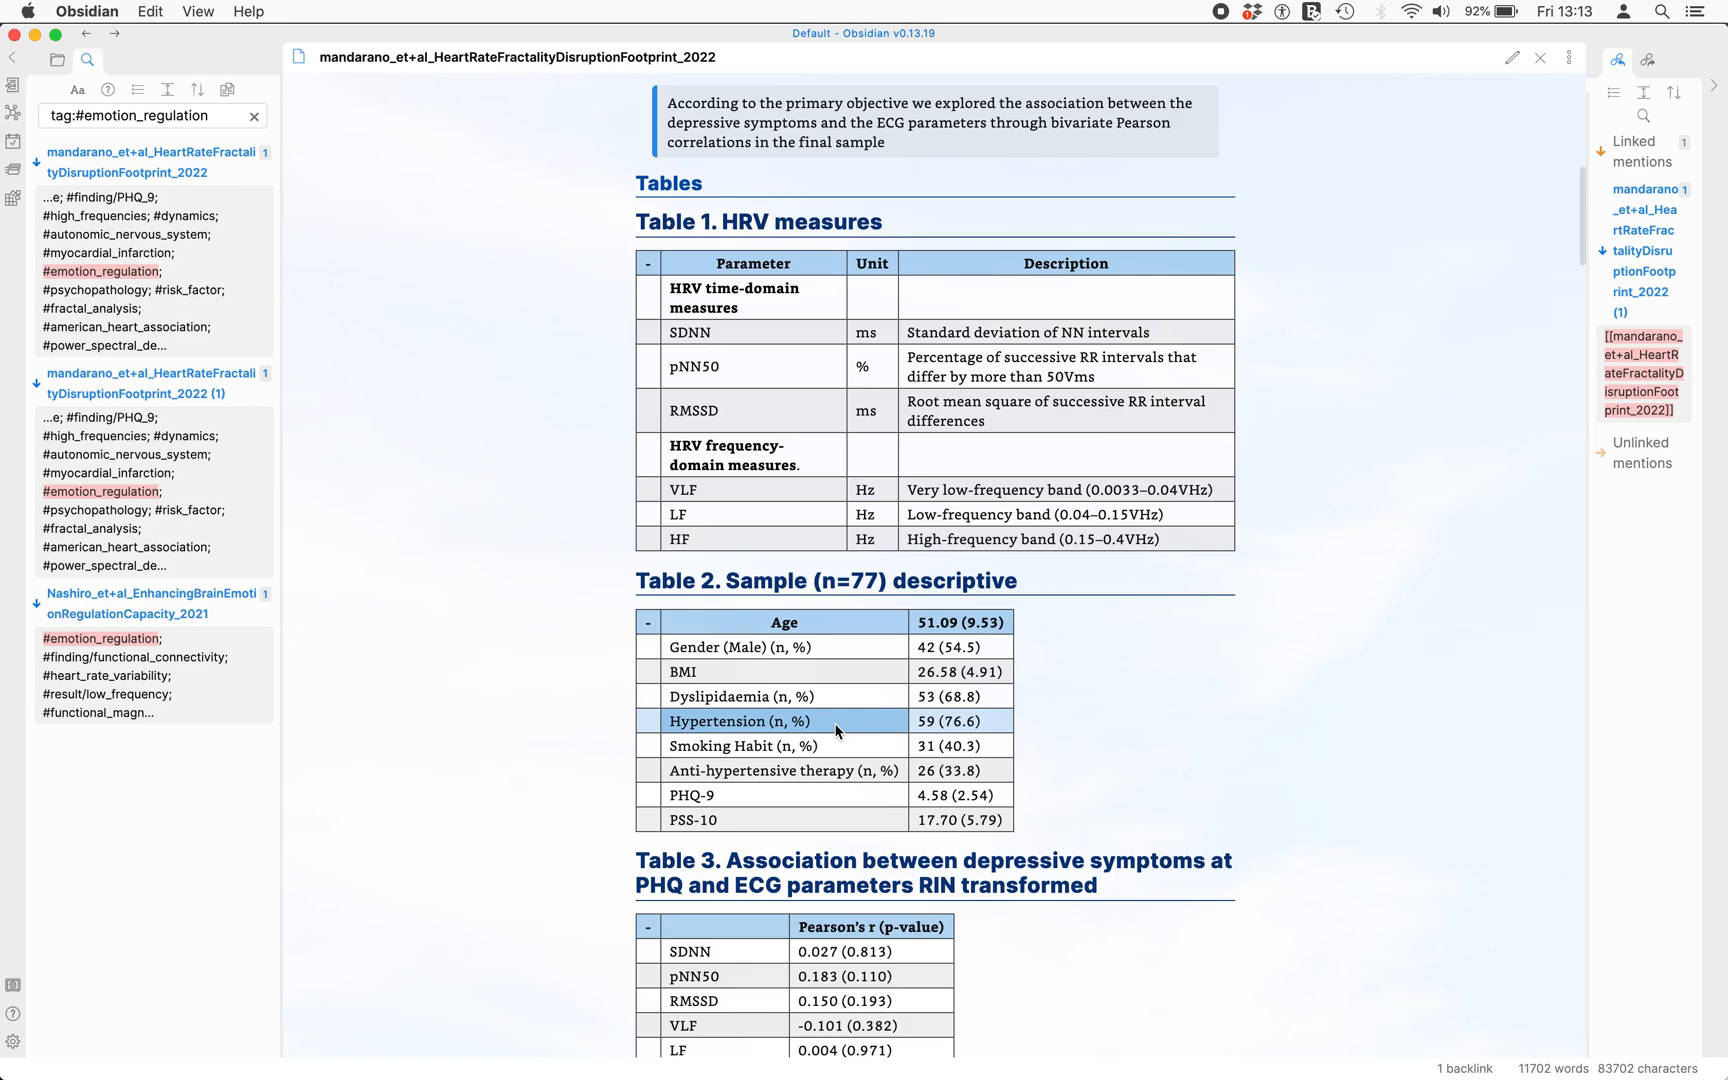
pyautogui.scroll(-3)
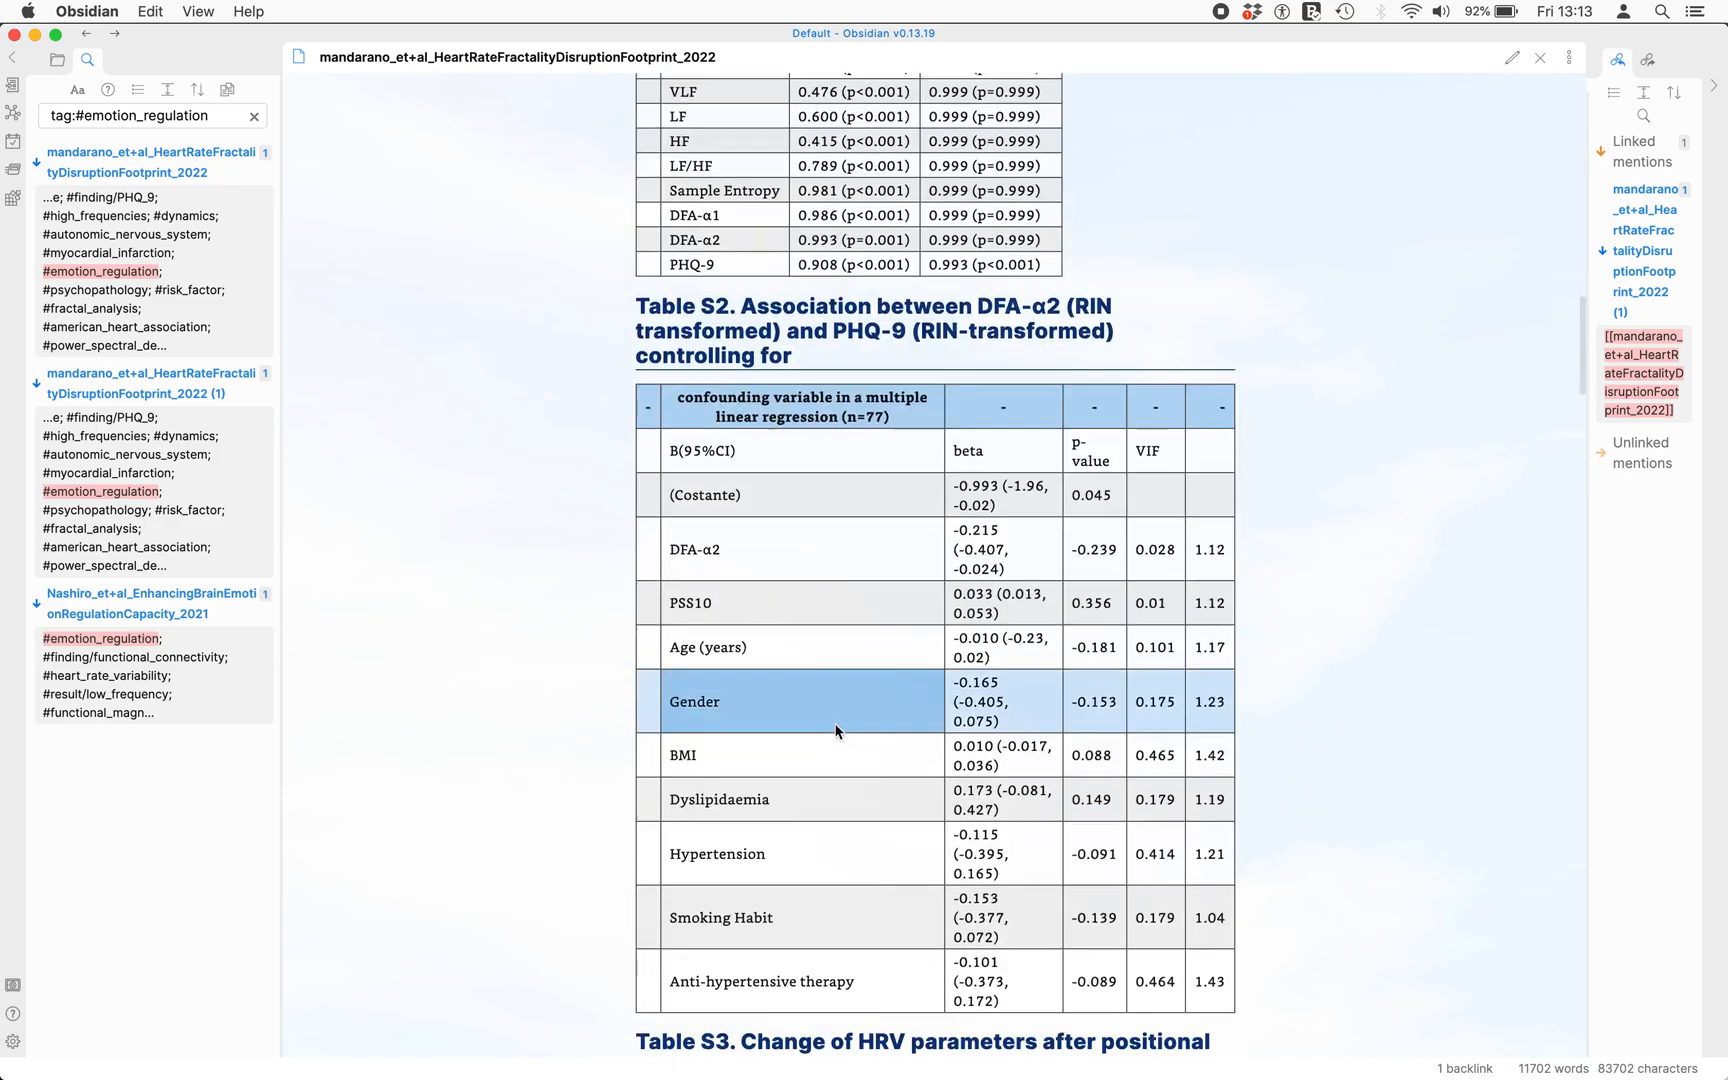
pyautogui.scroll(-3)
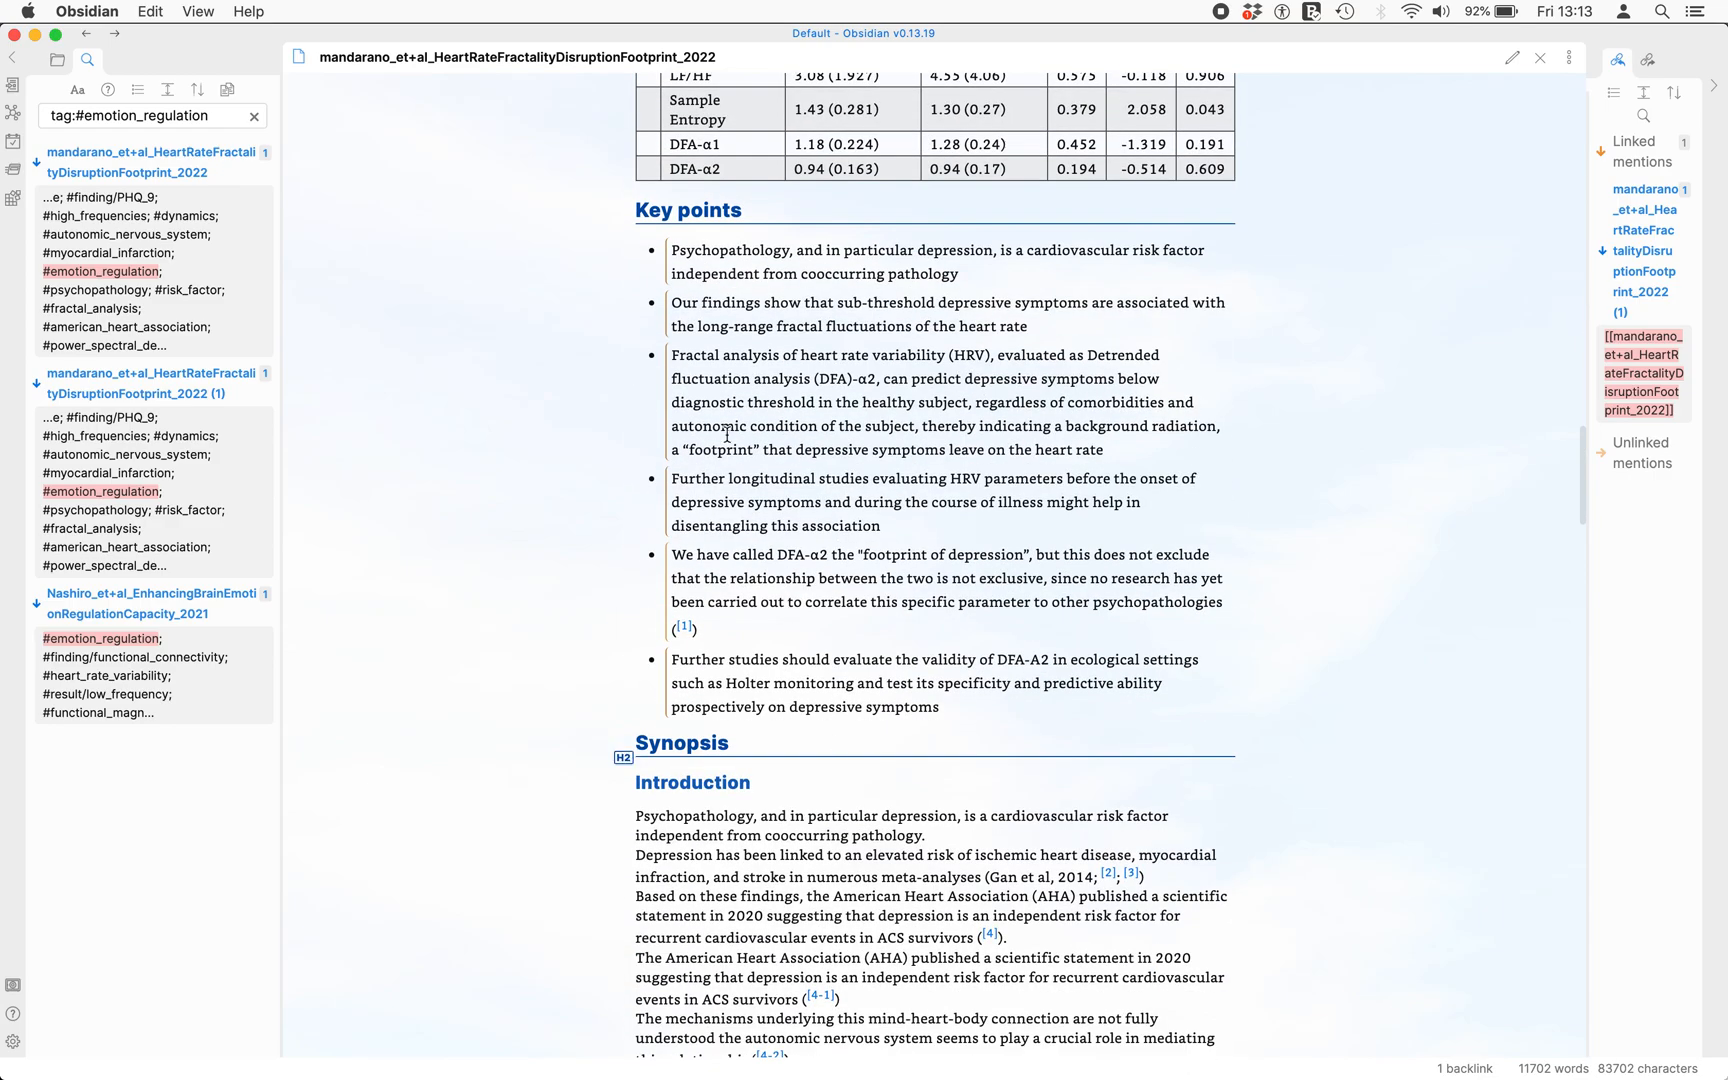
pyautogui.scroll(-3)
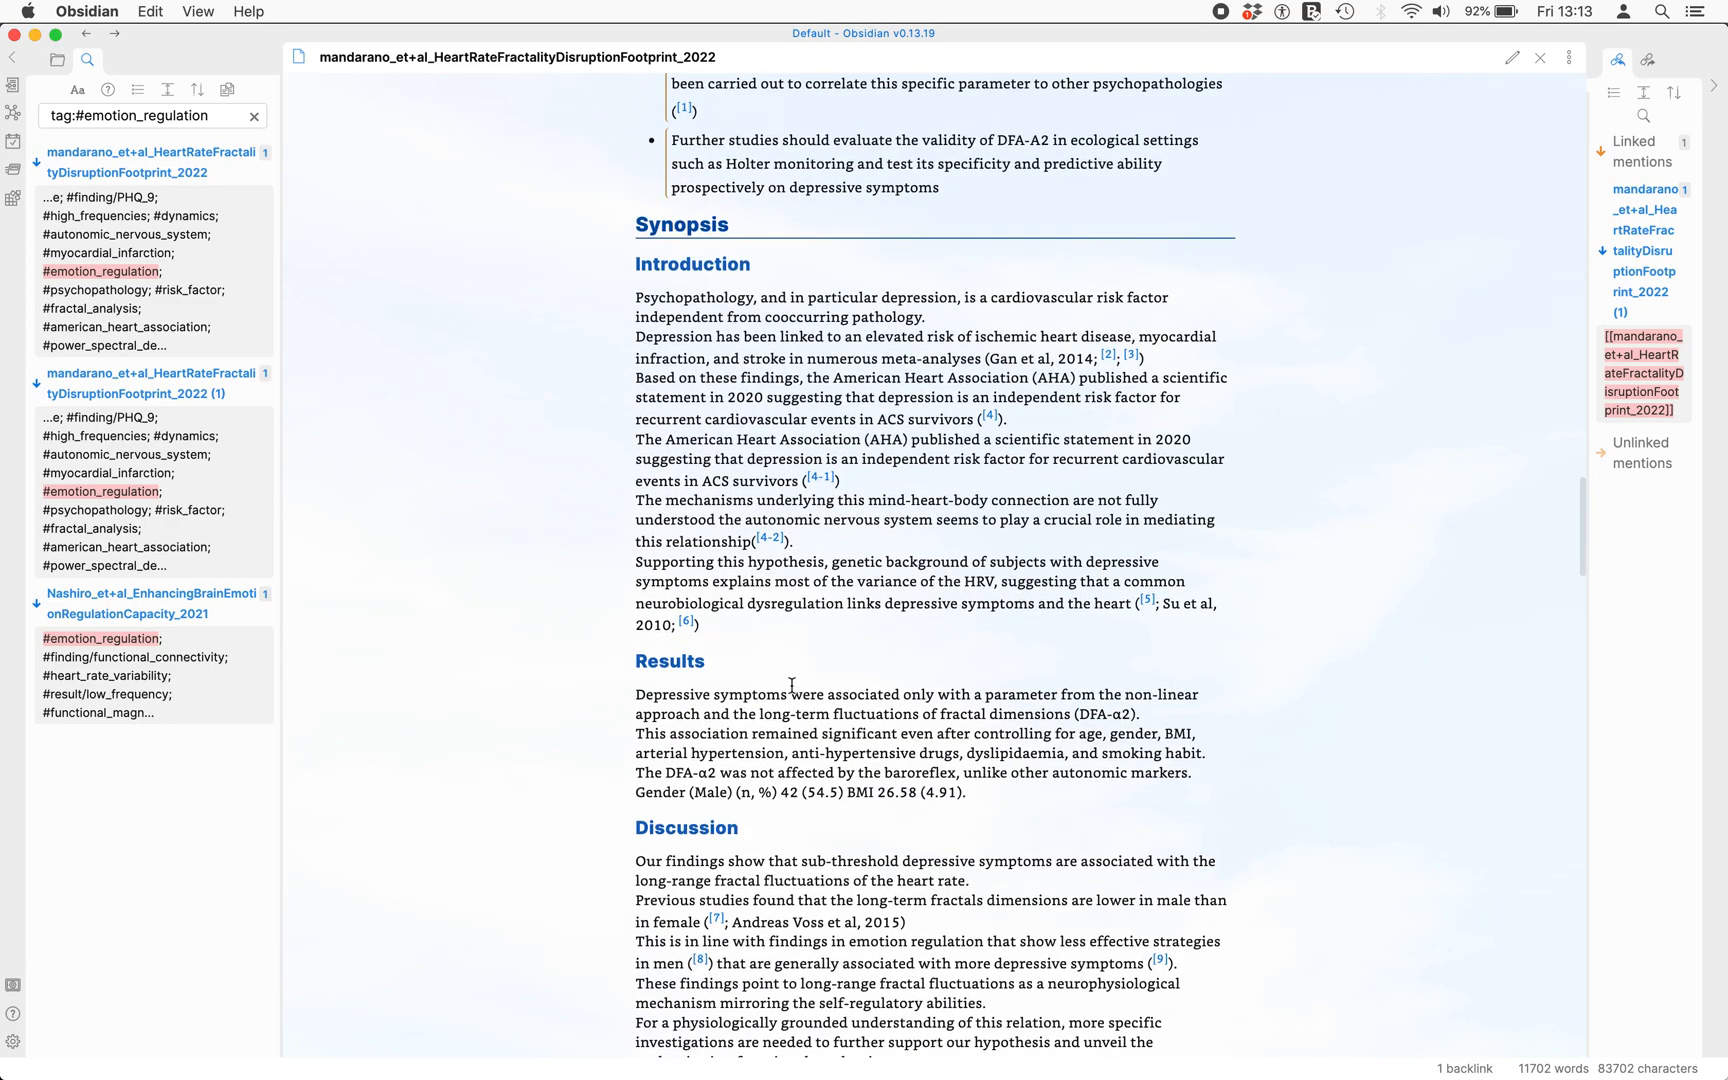
pyautogui.moveTo(769, 543)
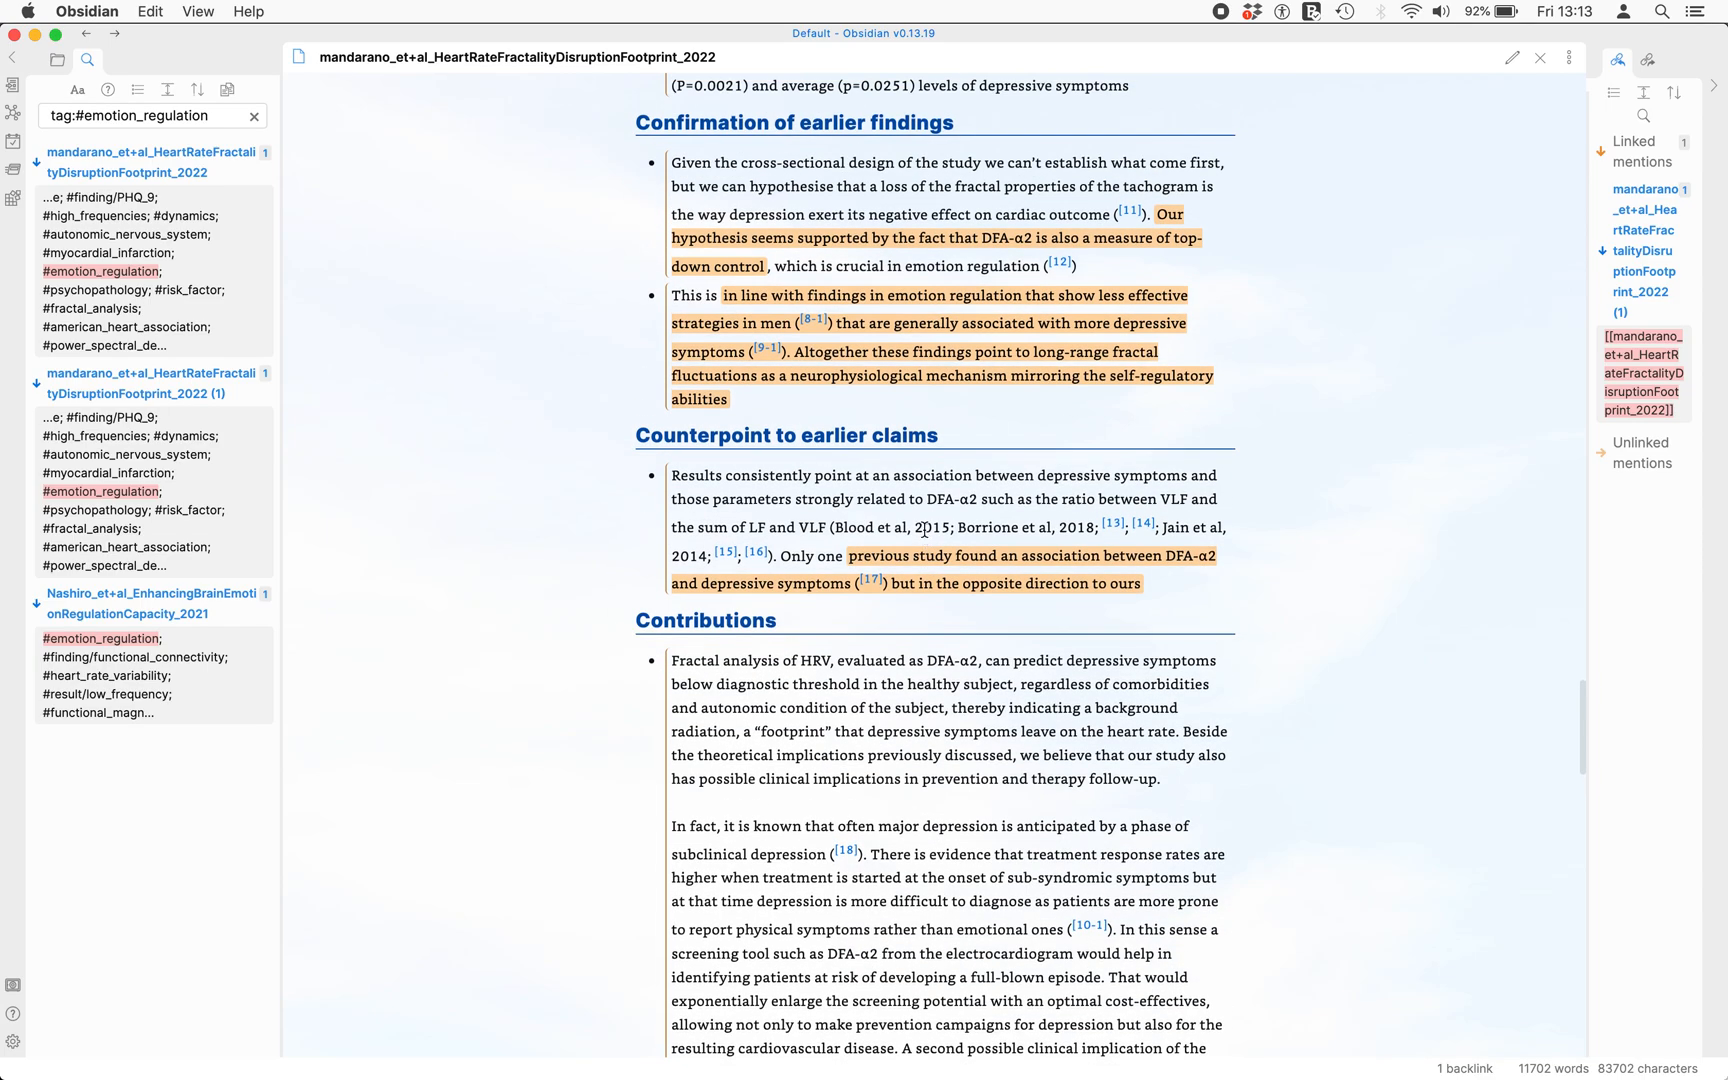
pyautogui.scroll(-3)
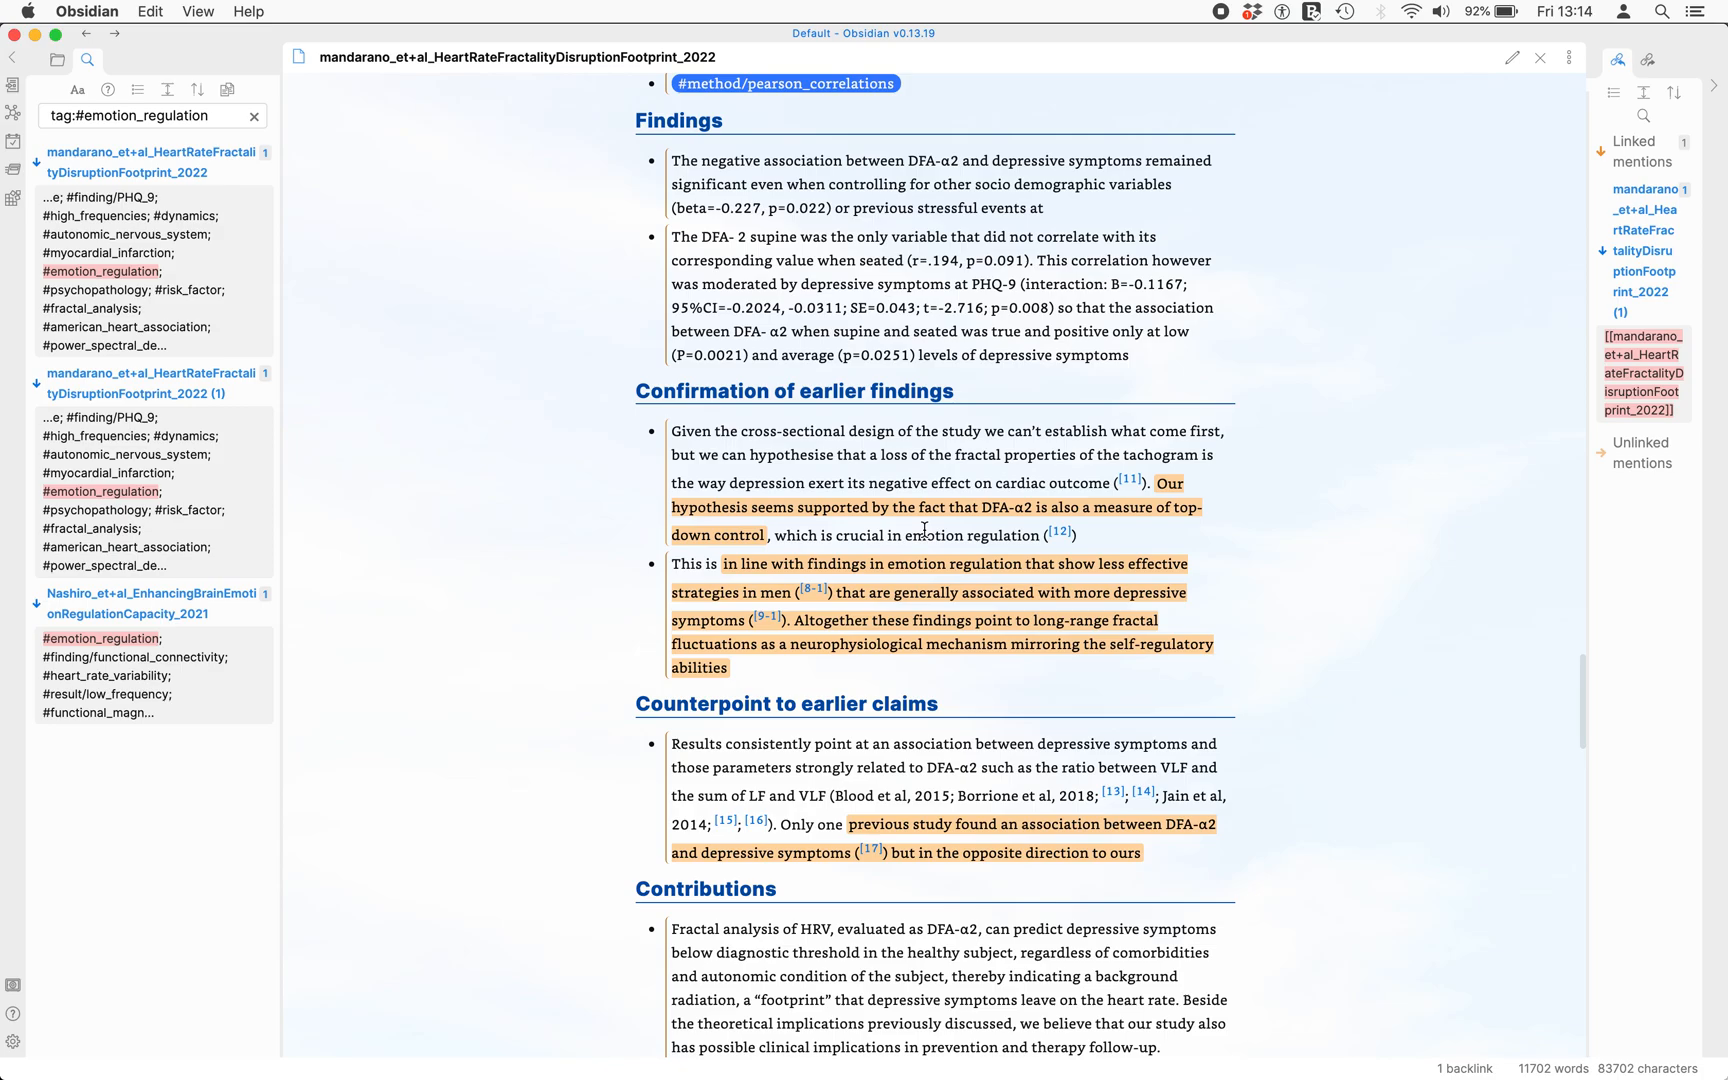
pyautogui.scroll(-3)
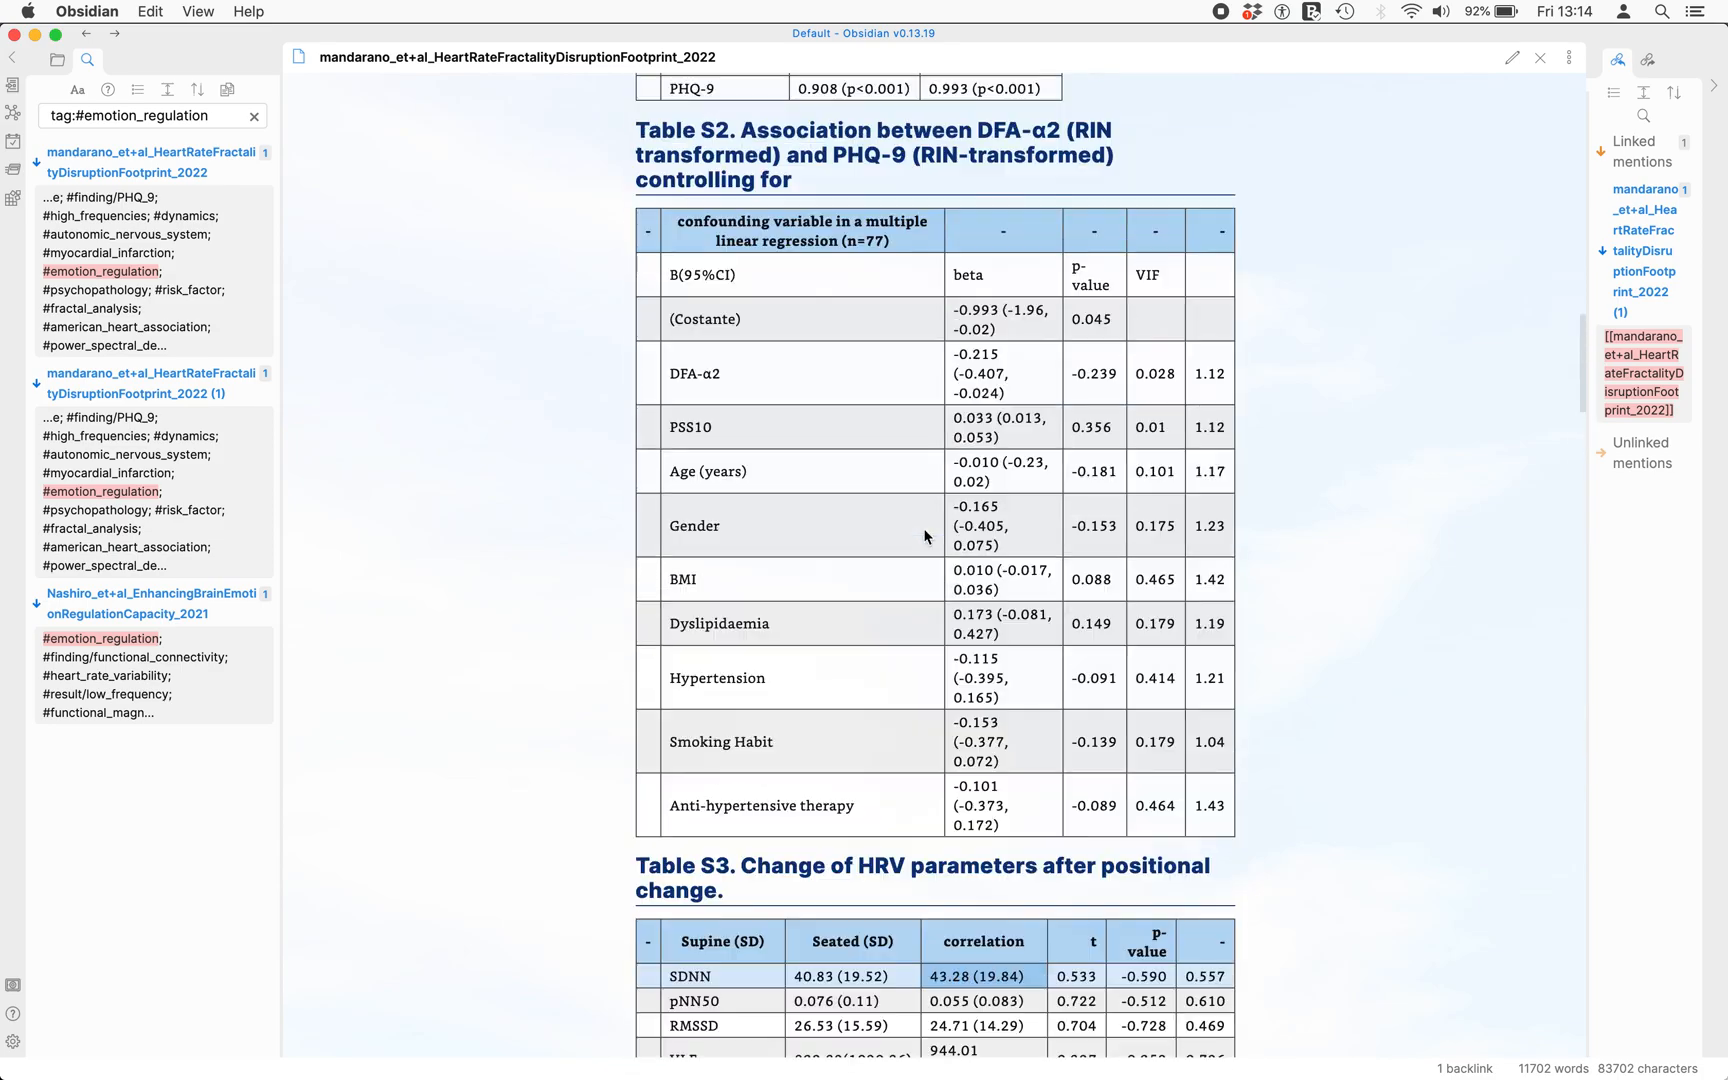